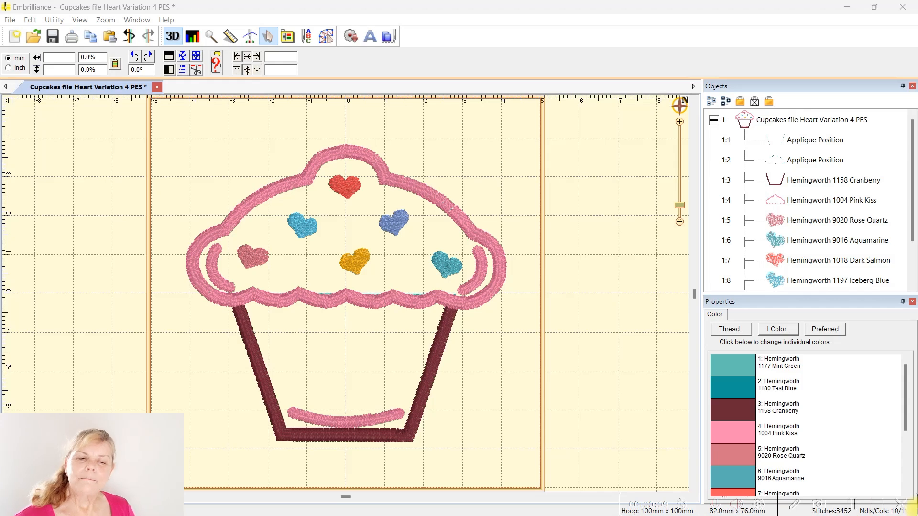
mouse_move(689, 423)
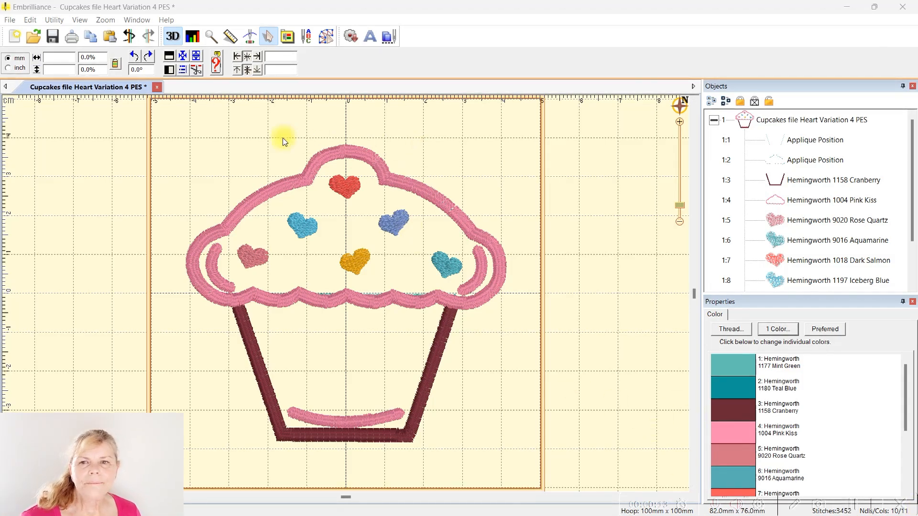
Select the first Applique Position object (1:1), the cupcake base, showing its Mint Green thread
click(7, 20)
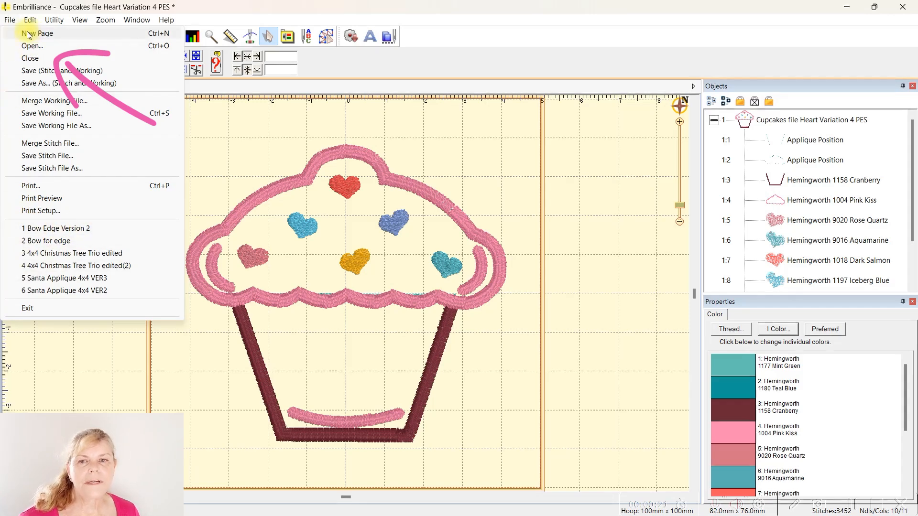
click(30, 20)
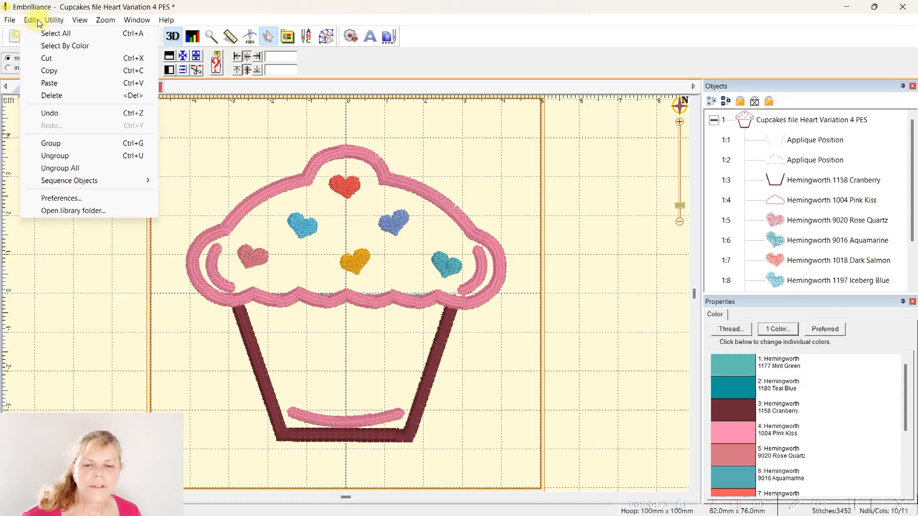
click(123, 281)
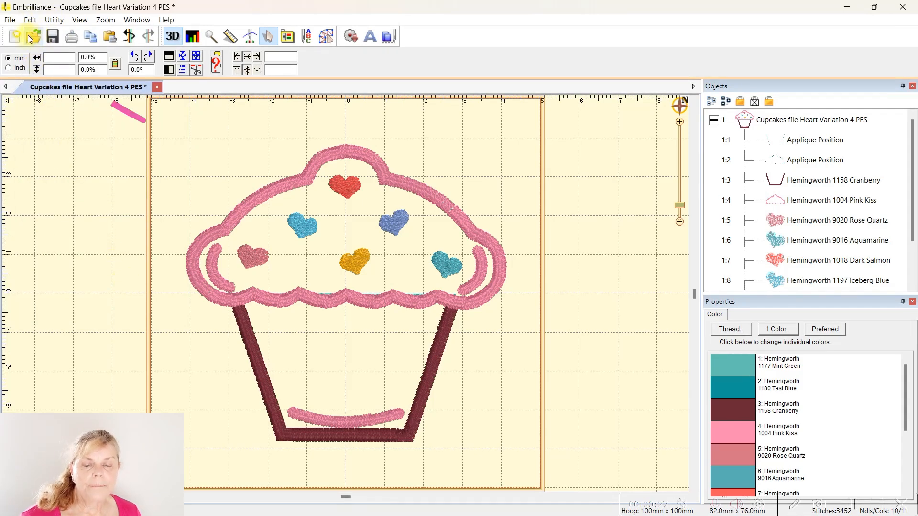
mouse_move(31, 36)
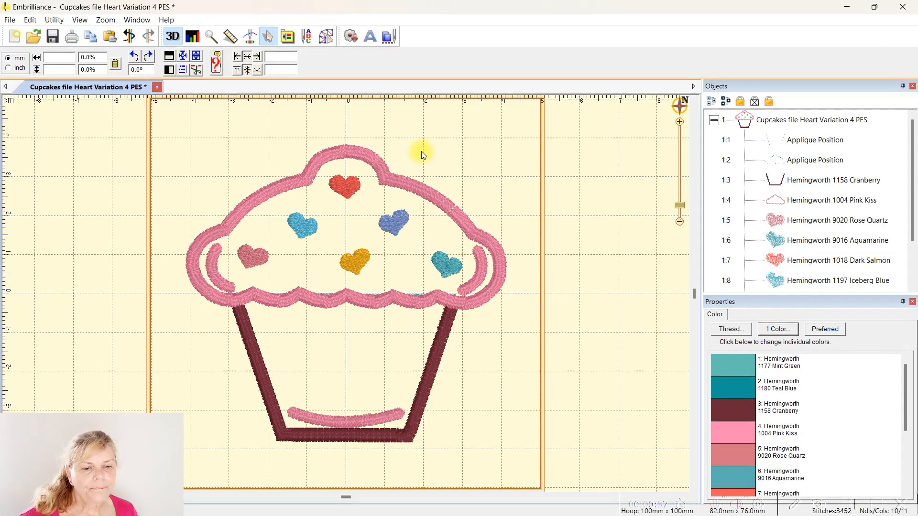
mouse_move(445, 409)
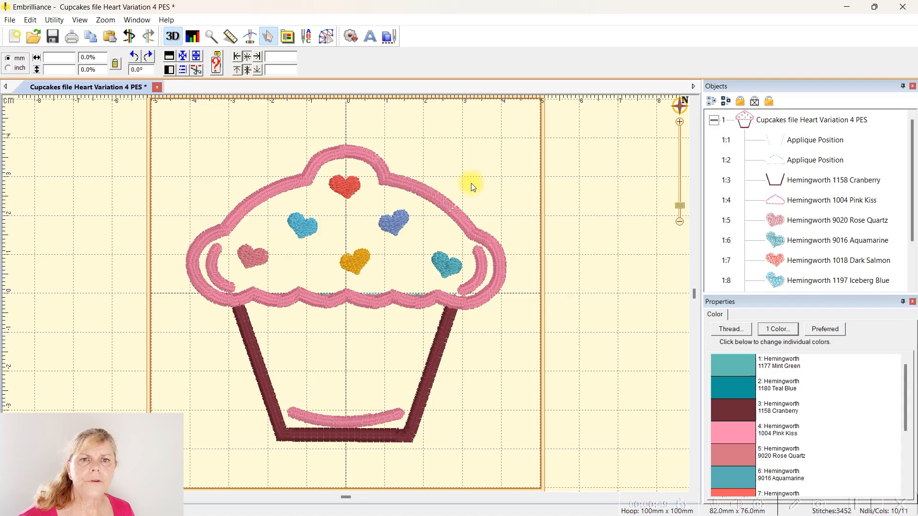
mouse_move(413, 166)
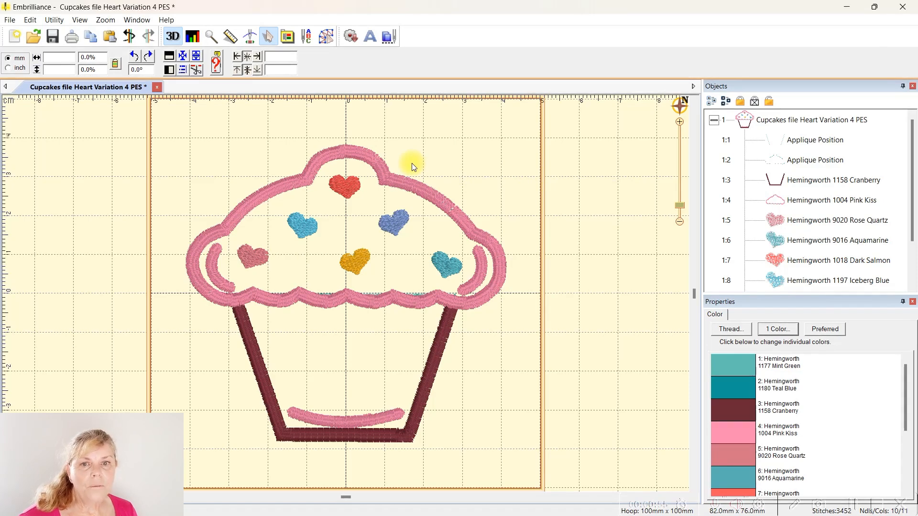
mouse_move(460, 197)
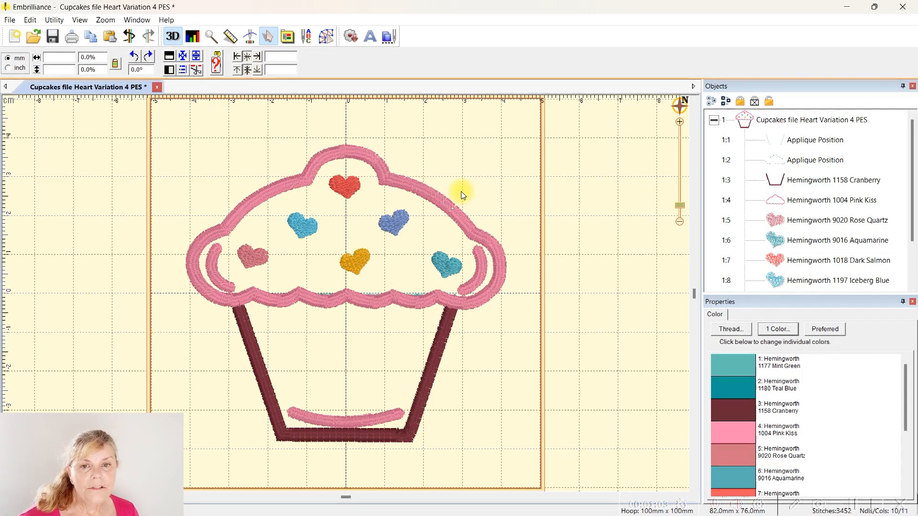
mouse_move(495, 191)
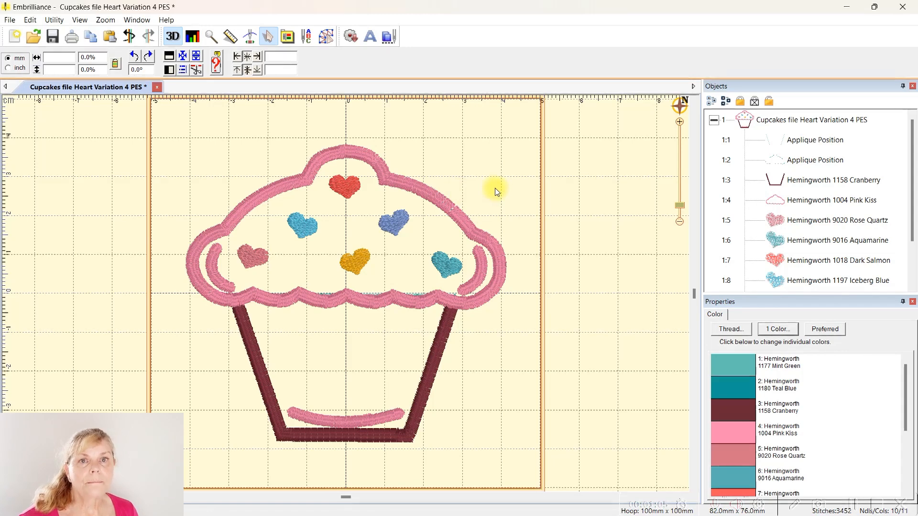
mouse_move(411, 153)
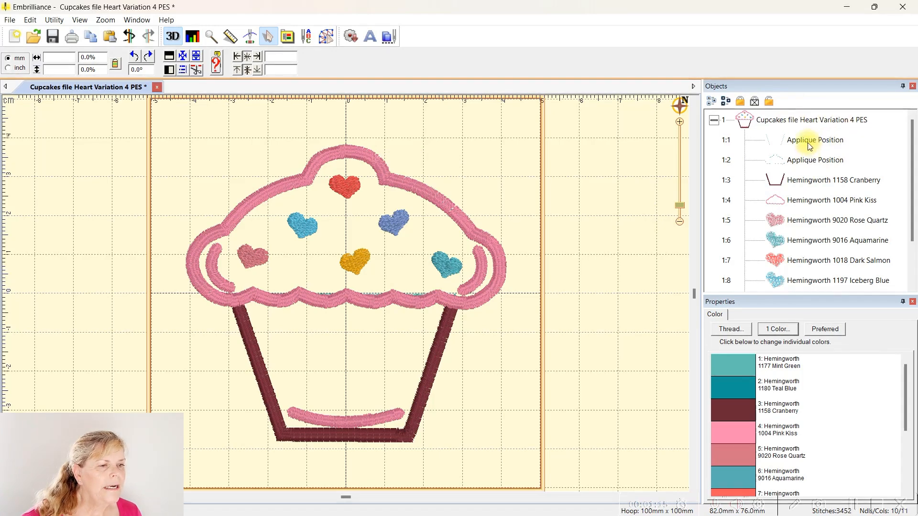
click(814, 139)
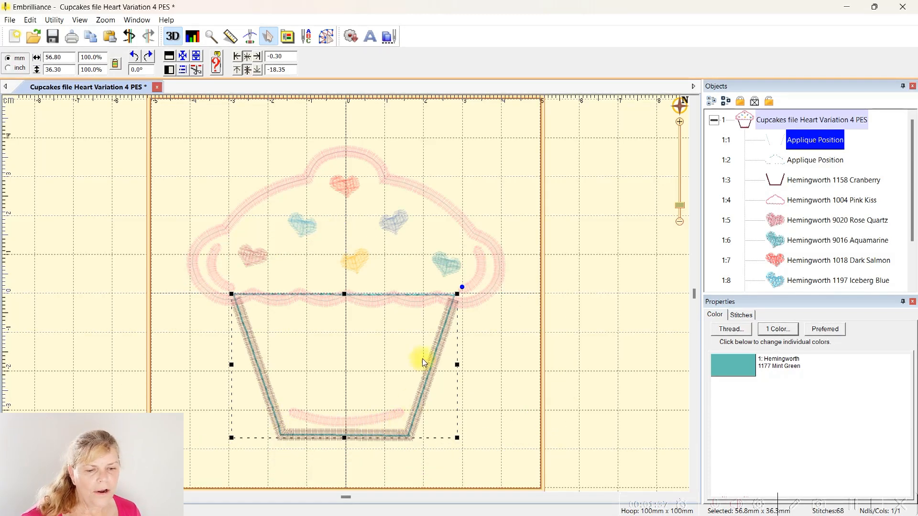
mouse_move(343, 319)
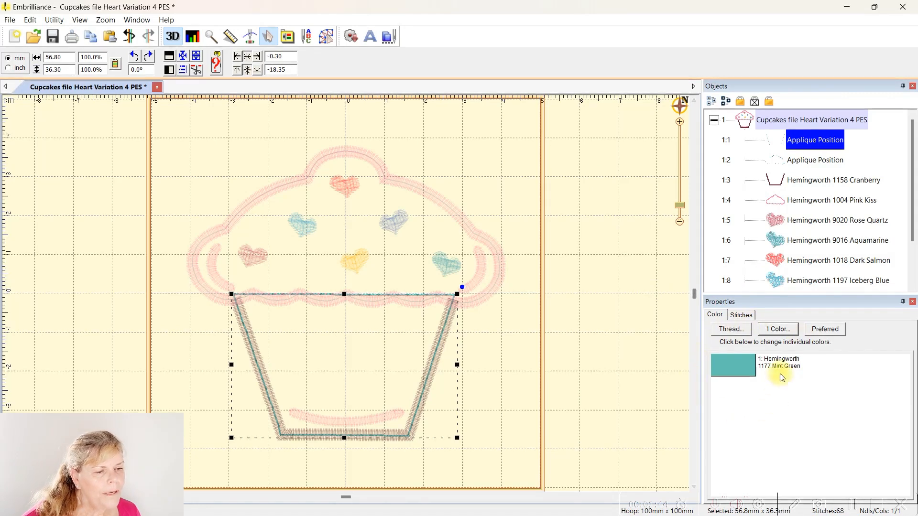
mouse_move(771, 411)
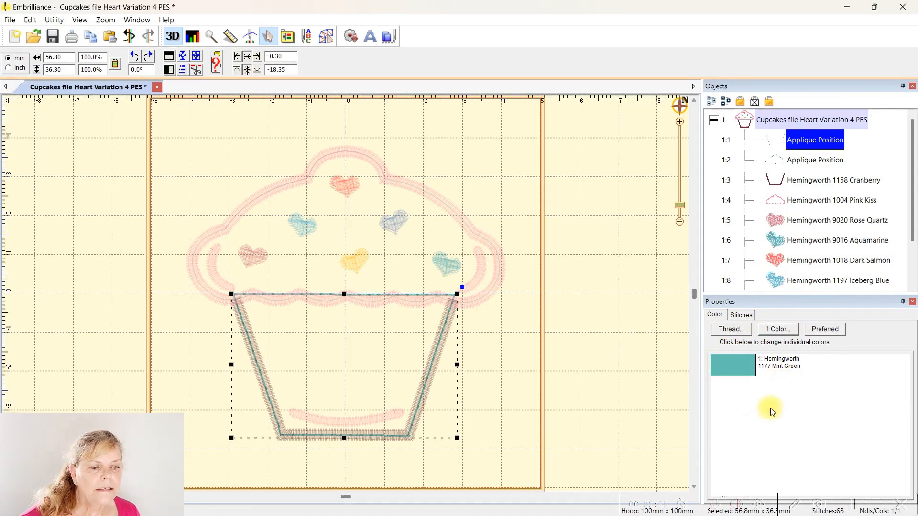
mouse_move(720, 405)
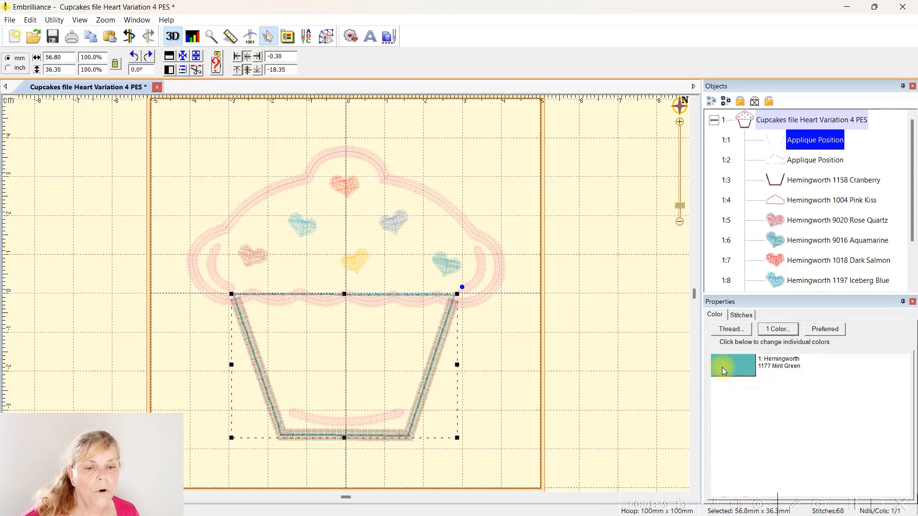
In the base piece's Thread dialog, keep the applique style as Applique Position
click(732, 367)
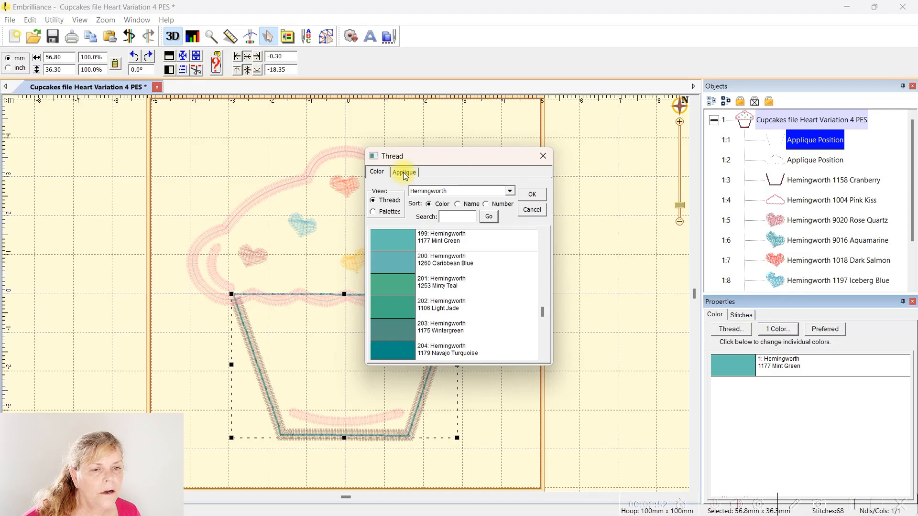
click(403, 172)
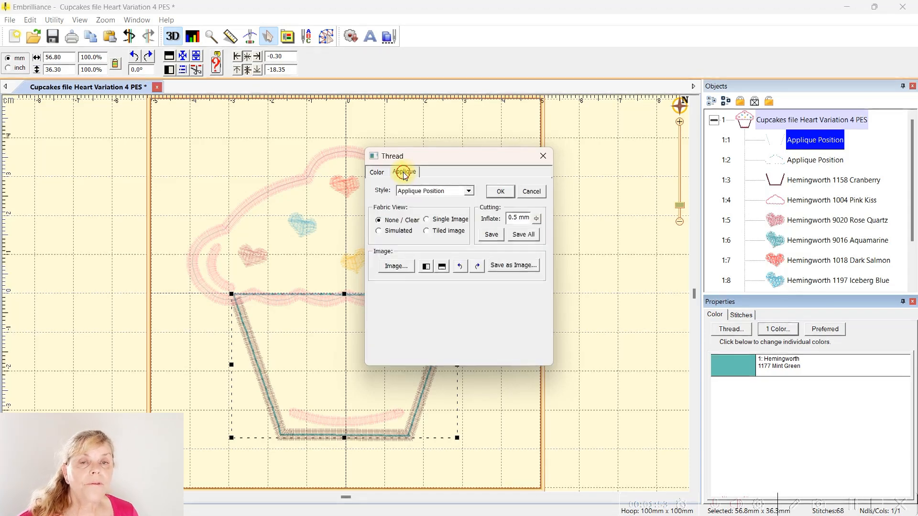
mouse_move(493, 183)
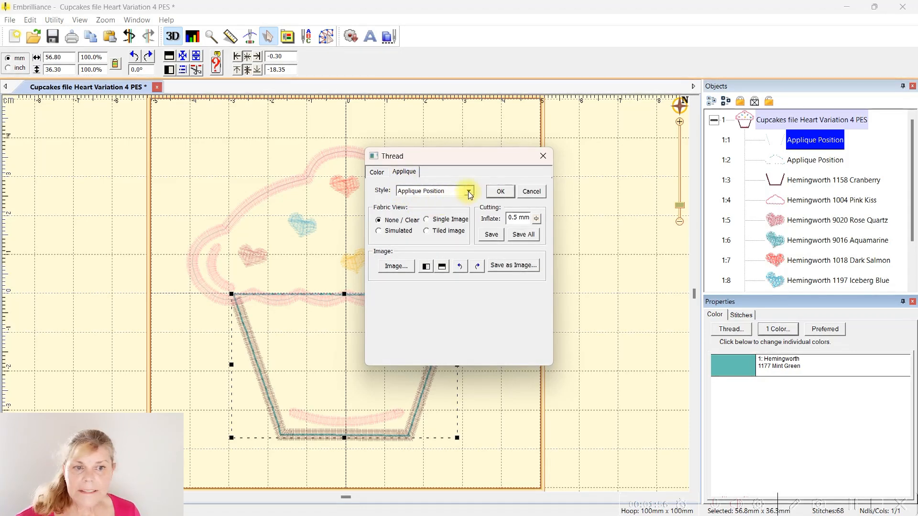
click(468, 190)
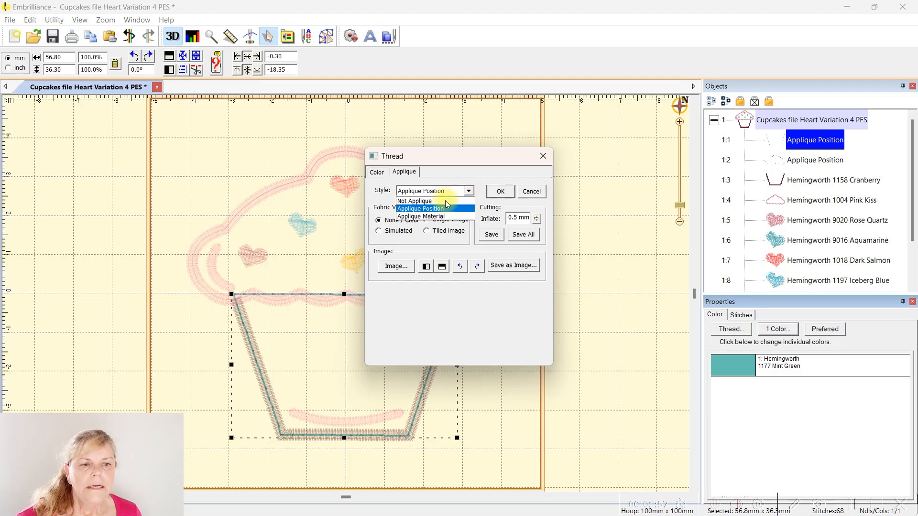
mouse_move(430, 216)
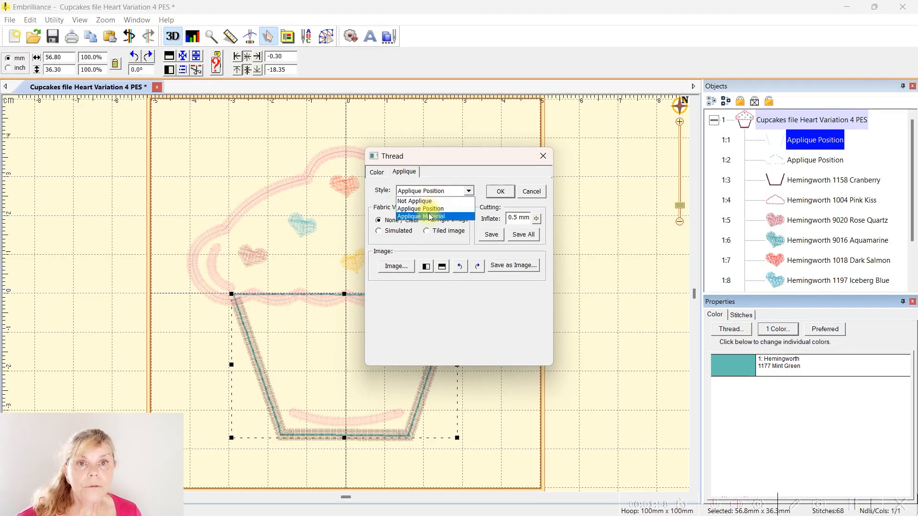
mouse_move(428, 208)
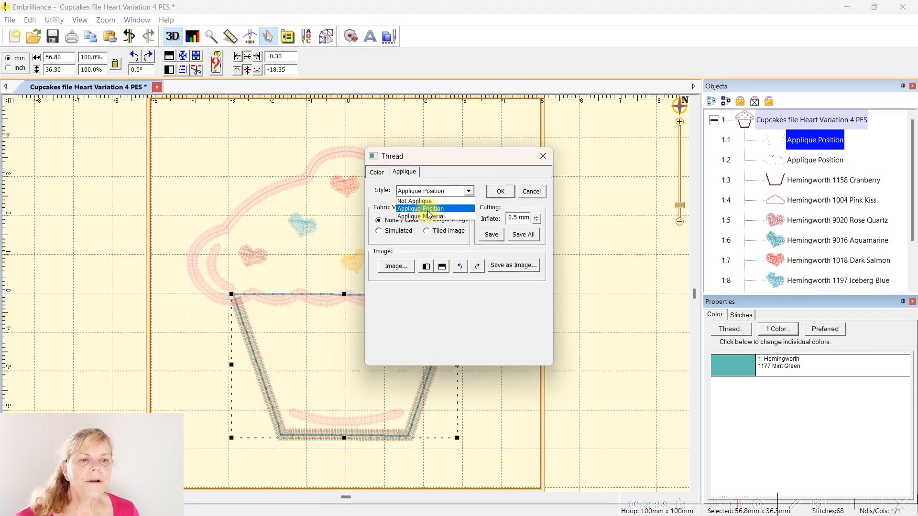
mouse_move(426, 216)
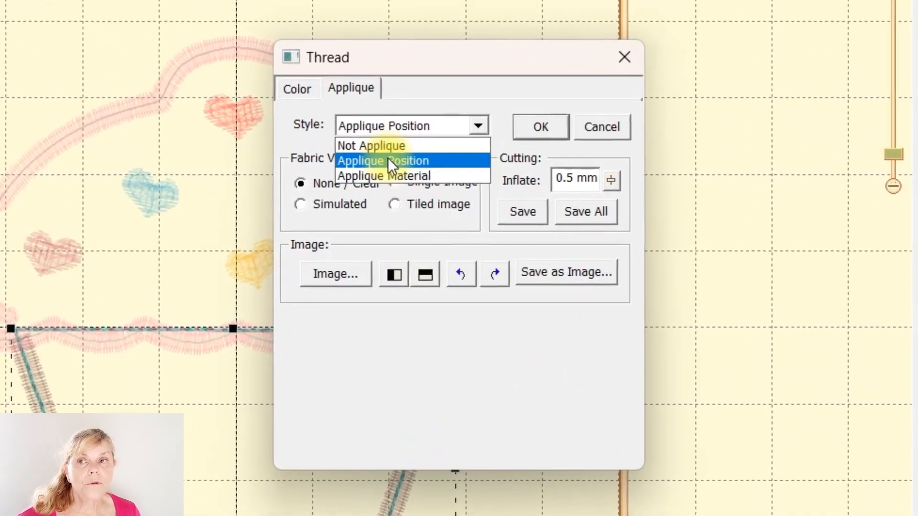
click(382, 160)
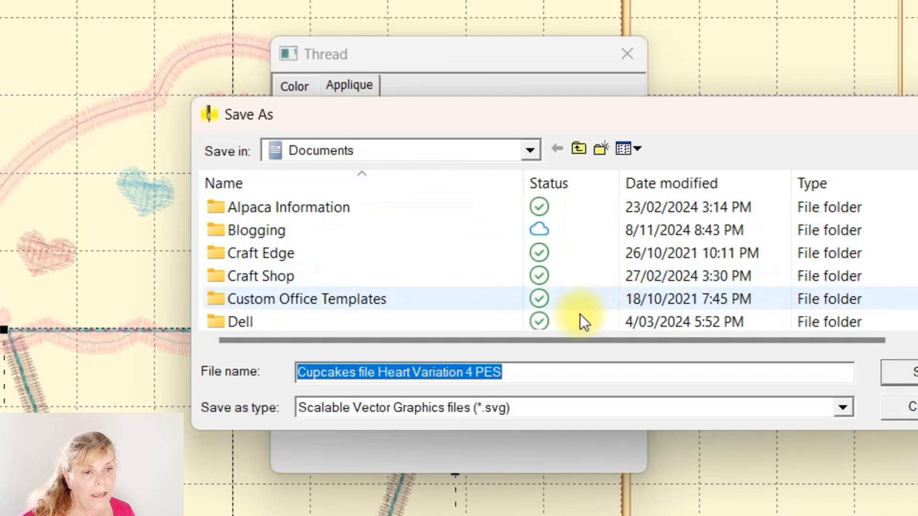
mouse_move(304, 434)
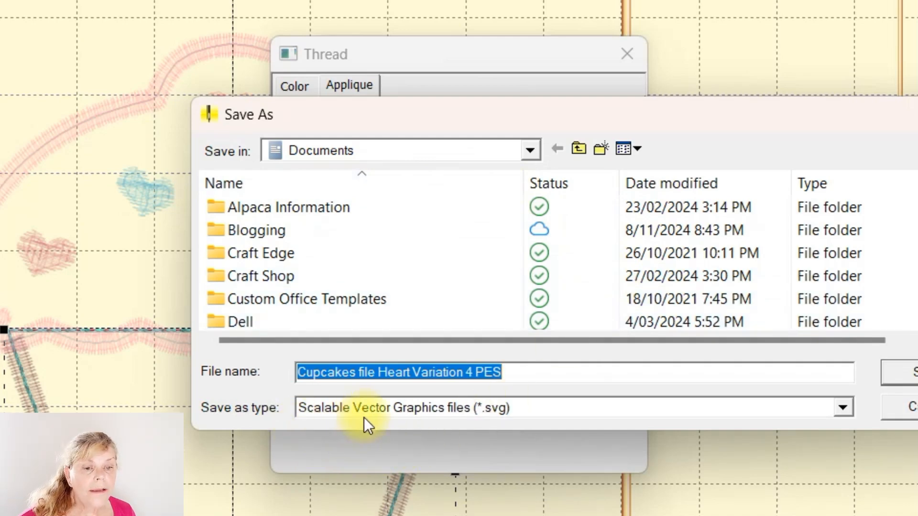
mouse_move(540, 419)
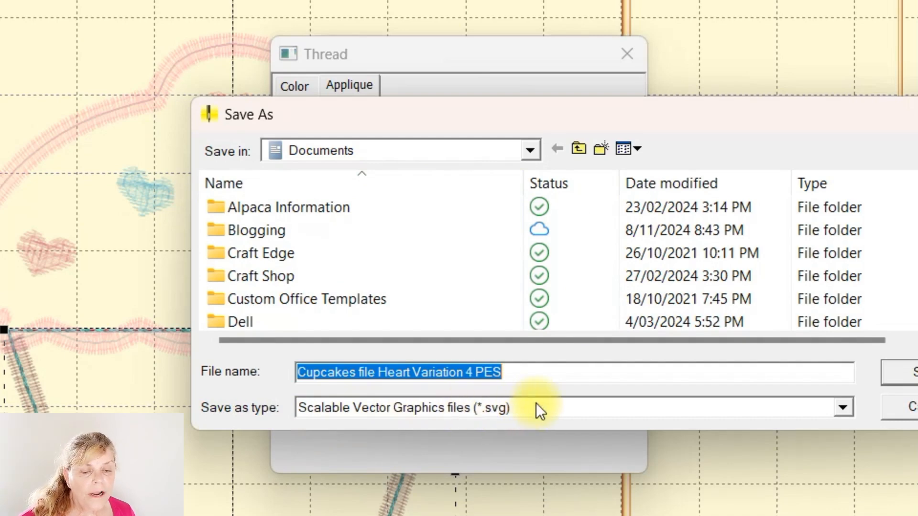
mouse_move(345, 378)
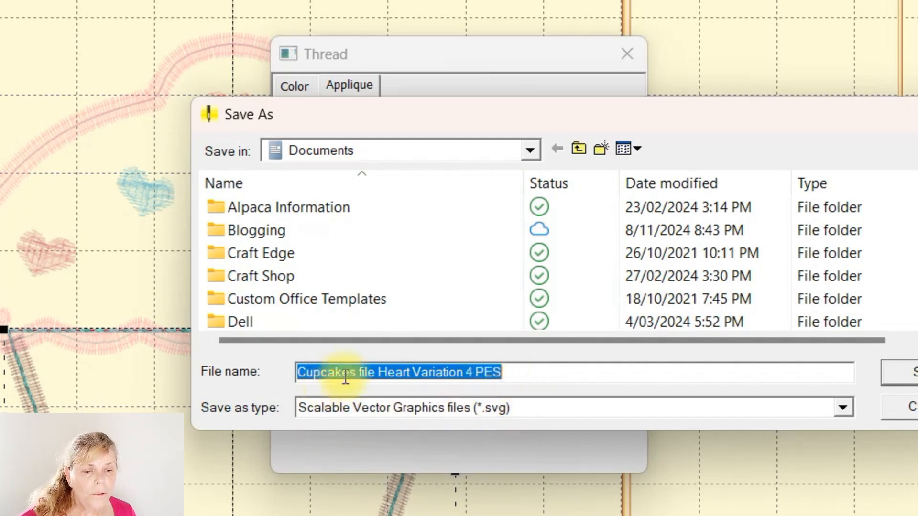
Name the cutting file 'Cupcakes file Heart Variation 4 SVG', replacing PES with SVG
click(524, 375)
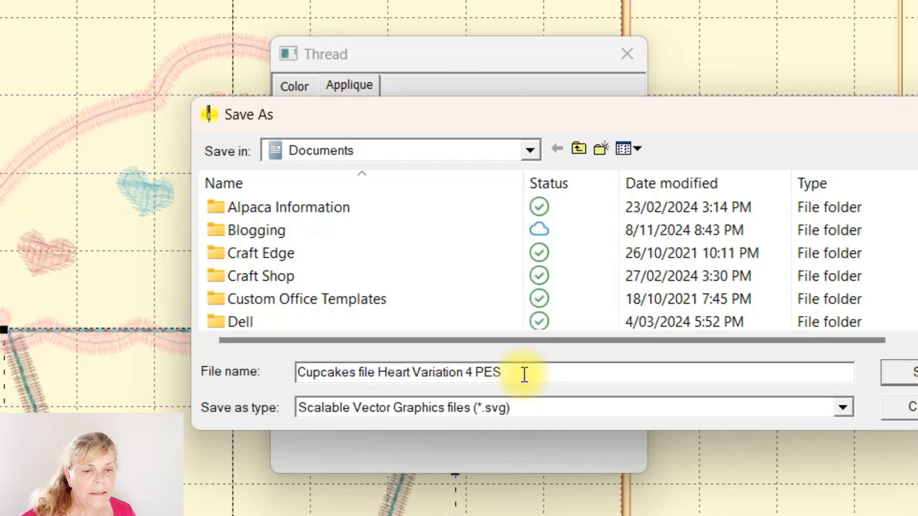
double_click(488, 372)
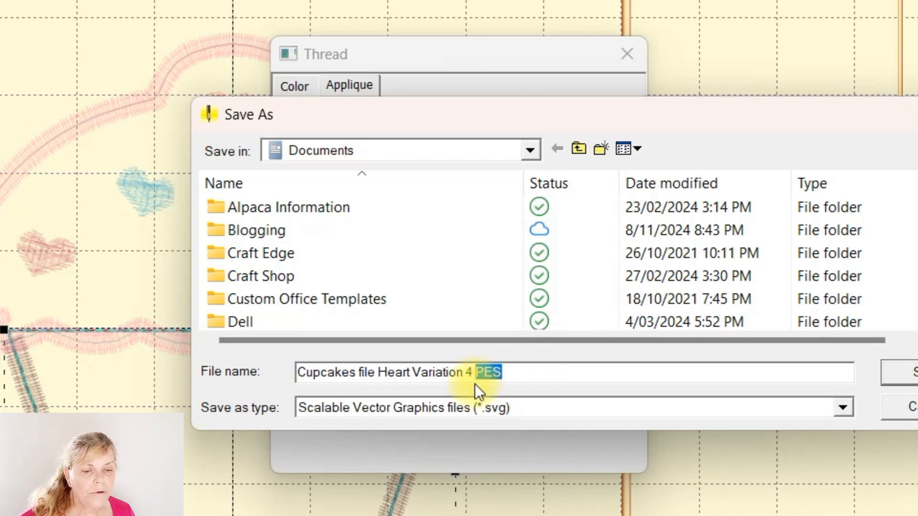
text(S)
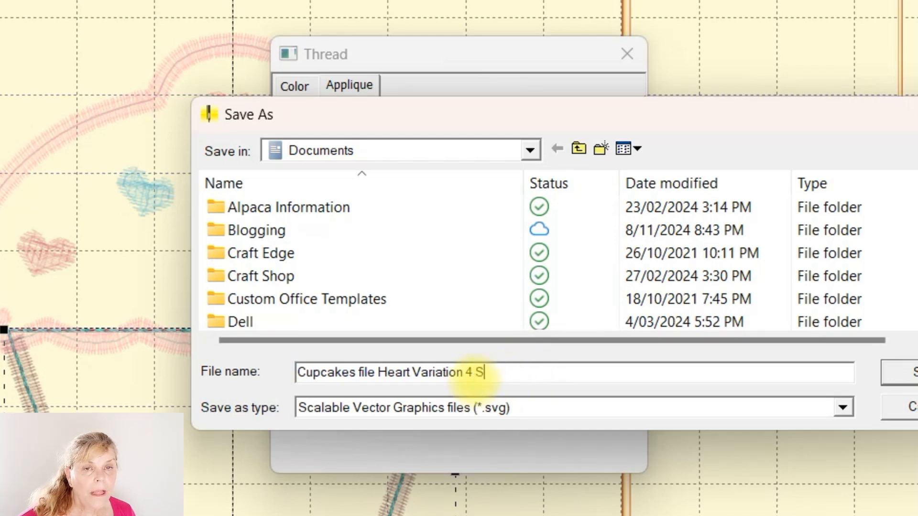
text(VG)
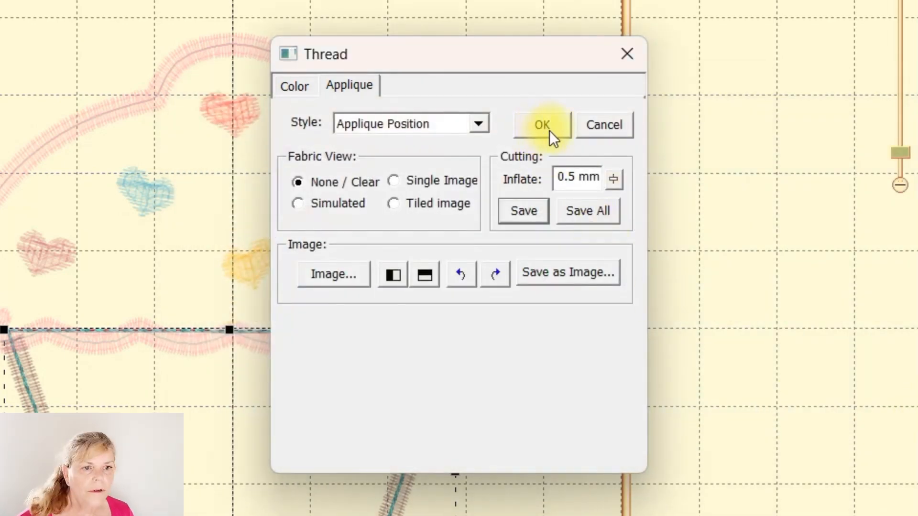
Confirm the applique settings and select object 1:2, the cupcake top, showing Teal Blue
click(541, 125)
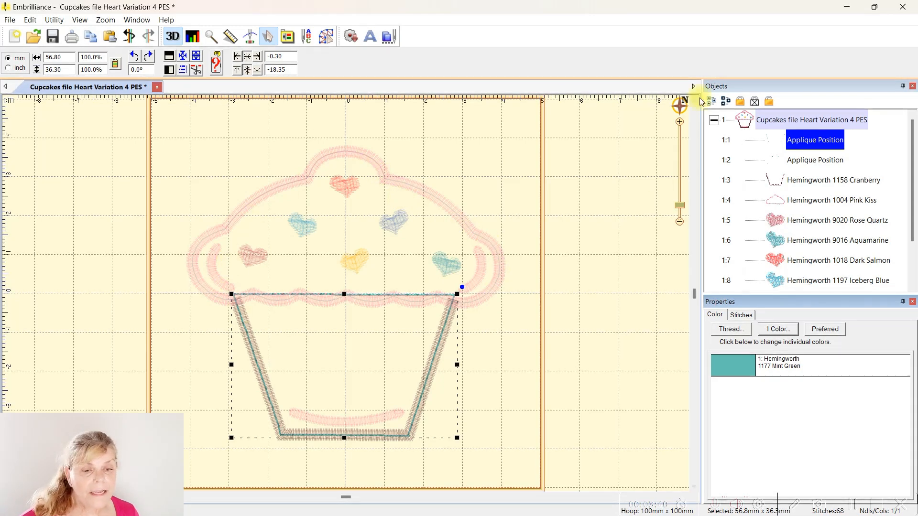
click(815, 161)
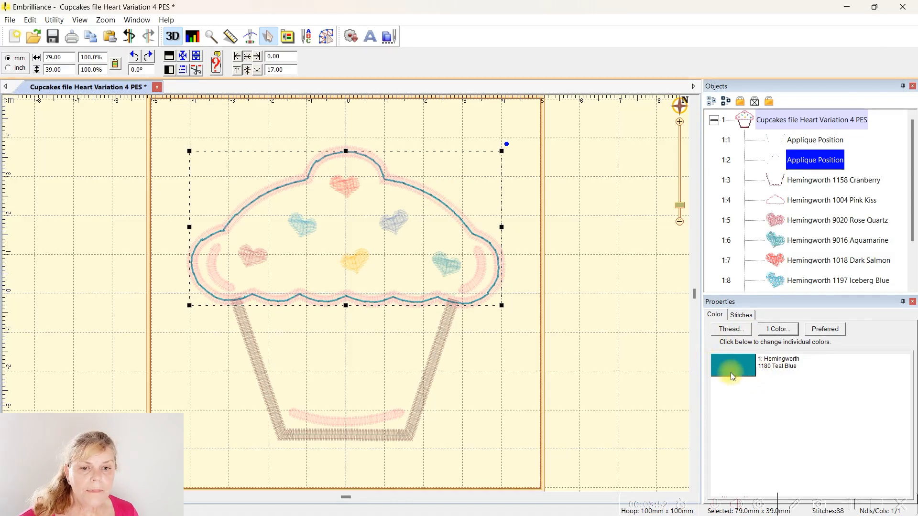
click(732, 366)
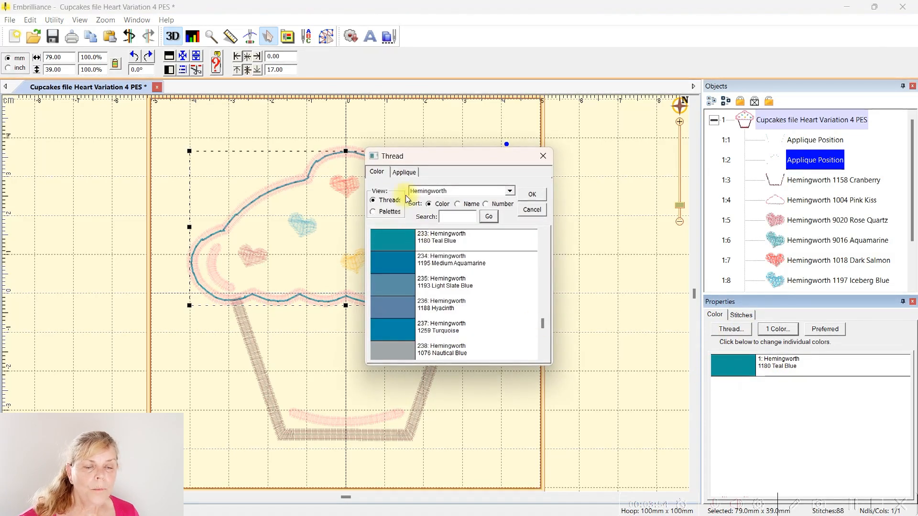
click(404, 172)
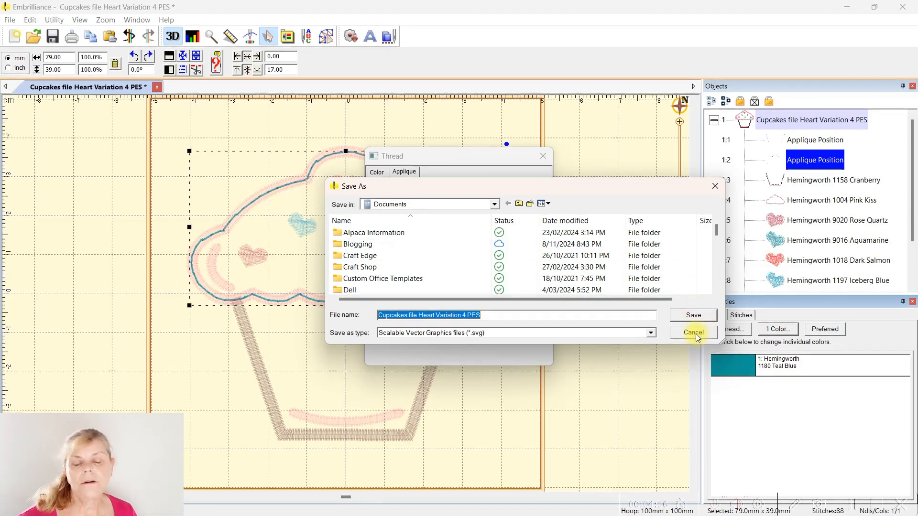
click(693, 332)
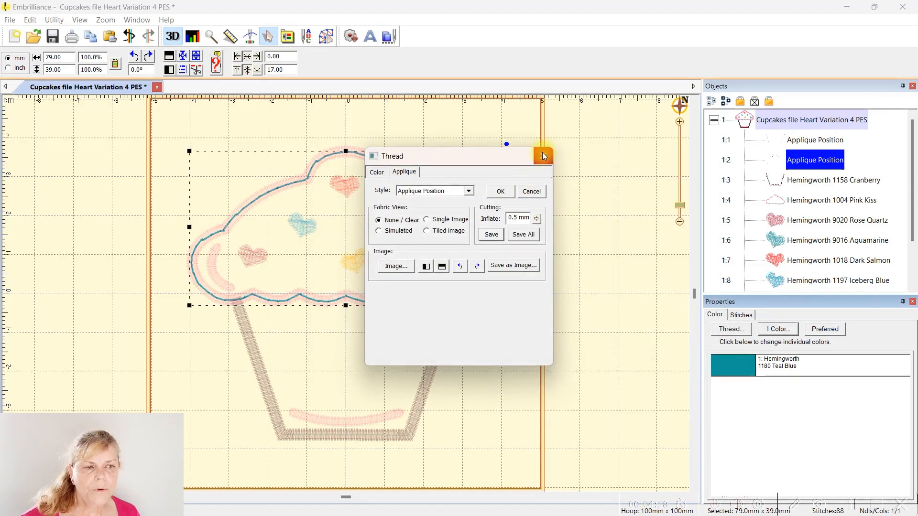
click(542, 156)
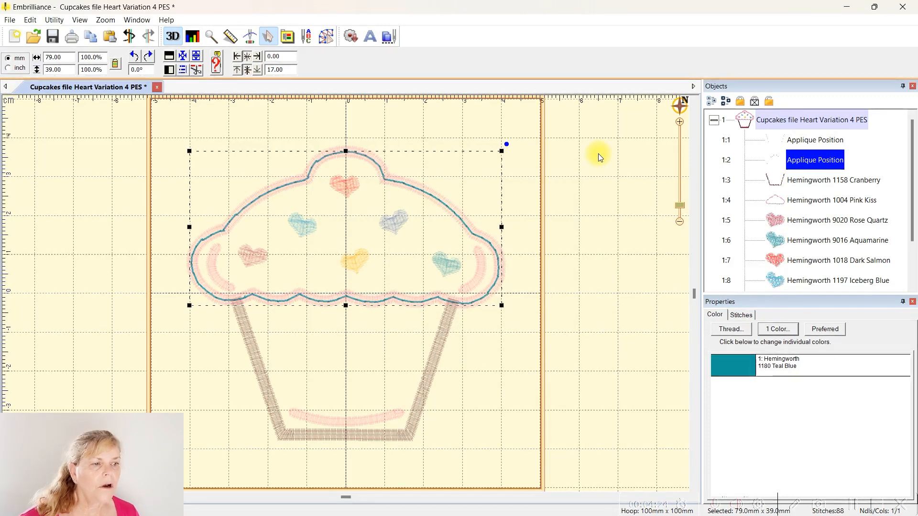
mouse_move(98, 116)
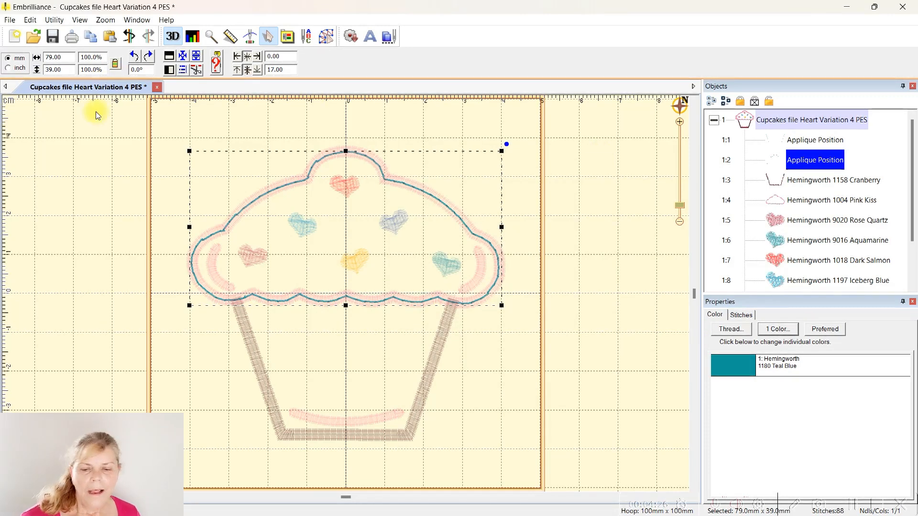
mouse_move(127, 199)
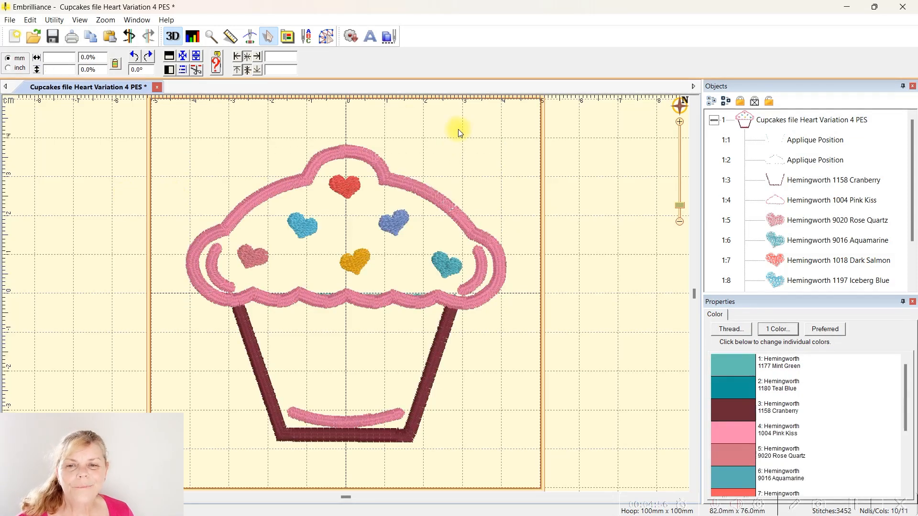
Bring up the Utility menu to reach WiFi to Brother / Baby Lock
click(53, 20)
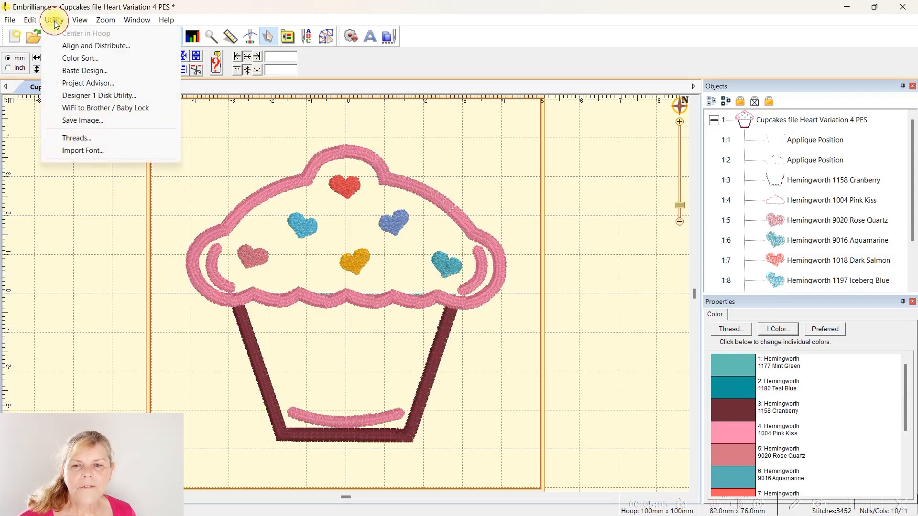
mouse_move(82, 113)
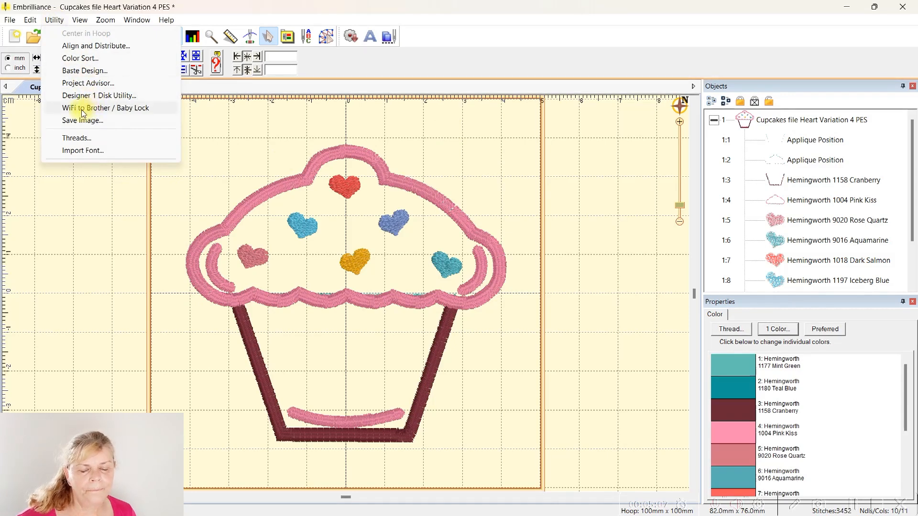
mouse_move(135, 115)
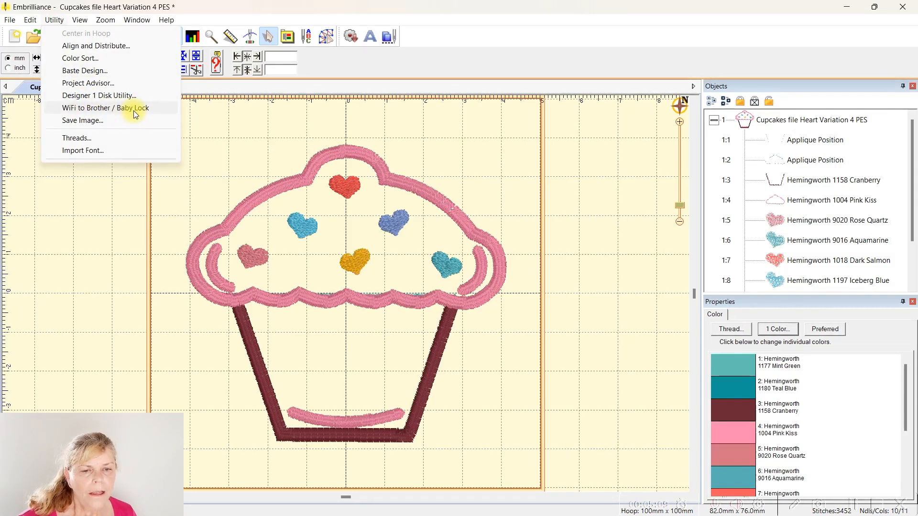
Start the Wi-Fi send of the cupcake design, then close the Design name prompt
click(109, 107)
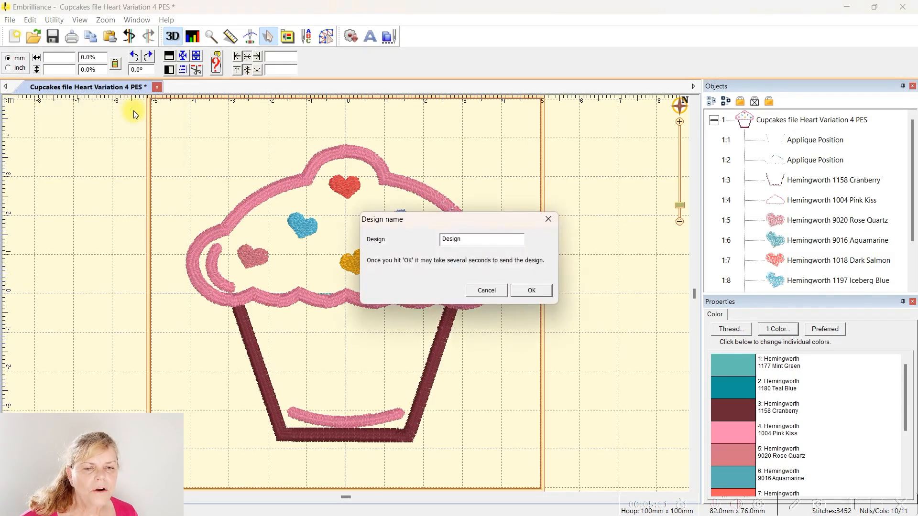
mouse_move(581, 77)
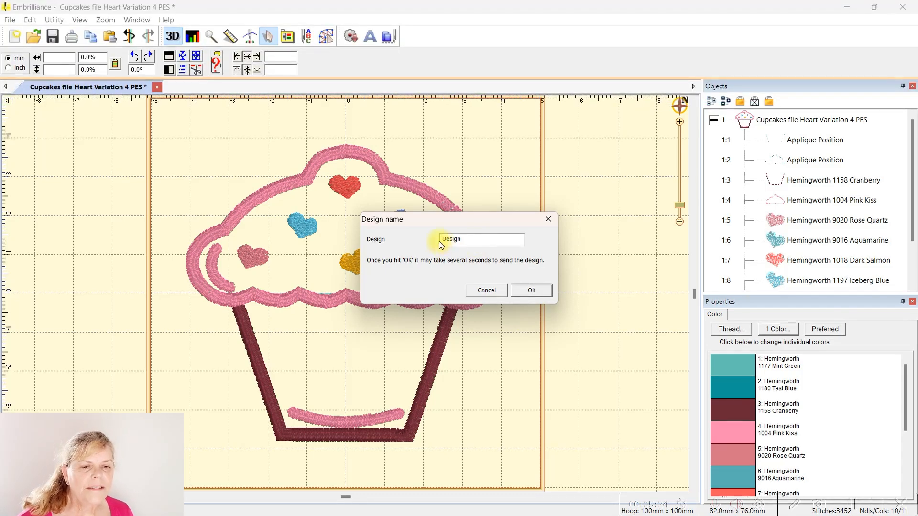
mouse_move(525, 239)
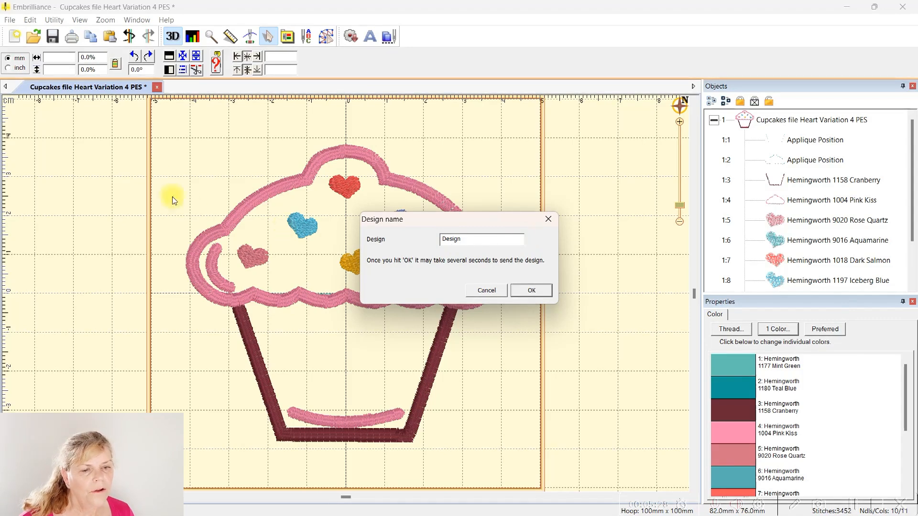
mouse_move(180, 140)
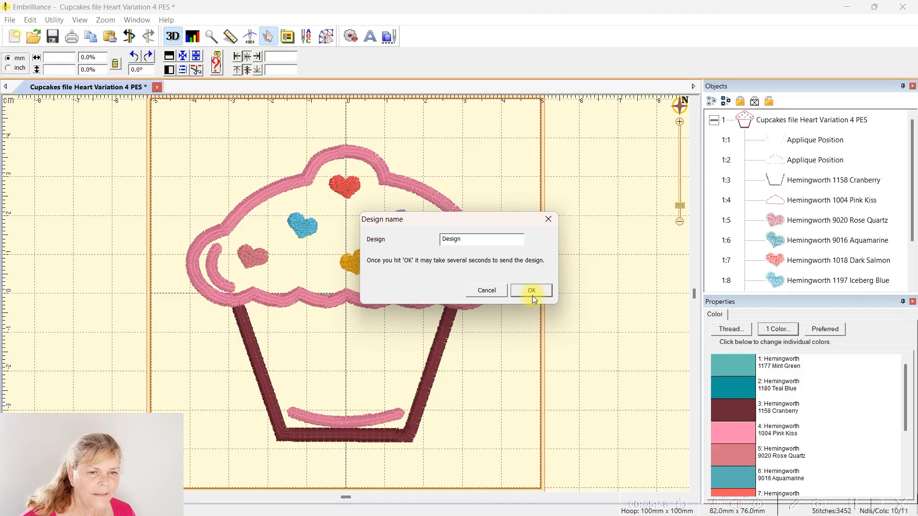
mouse_move(482, 295)
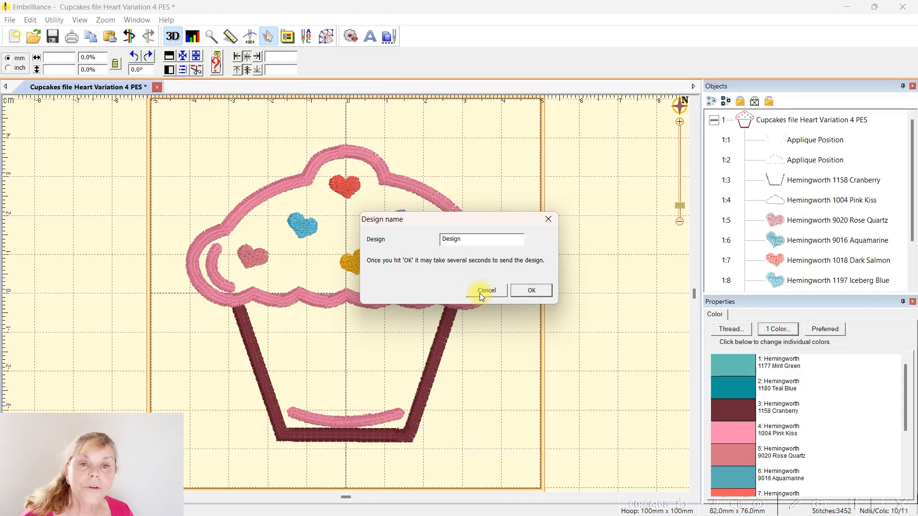
click(485, 291)
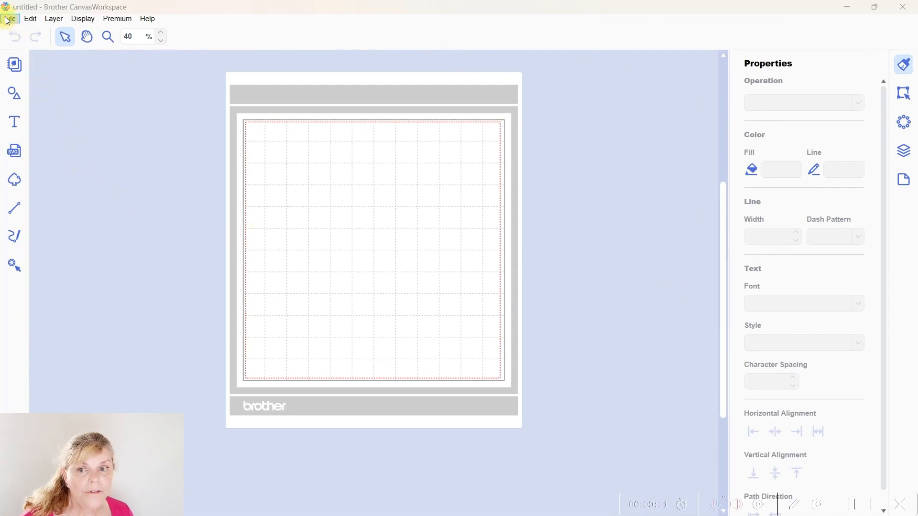
Import 'Bottom Cupcake Applique piece -05 - SVG' onto the empty mat and select it
click(11, 19)
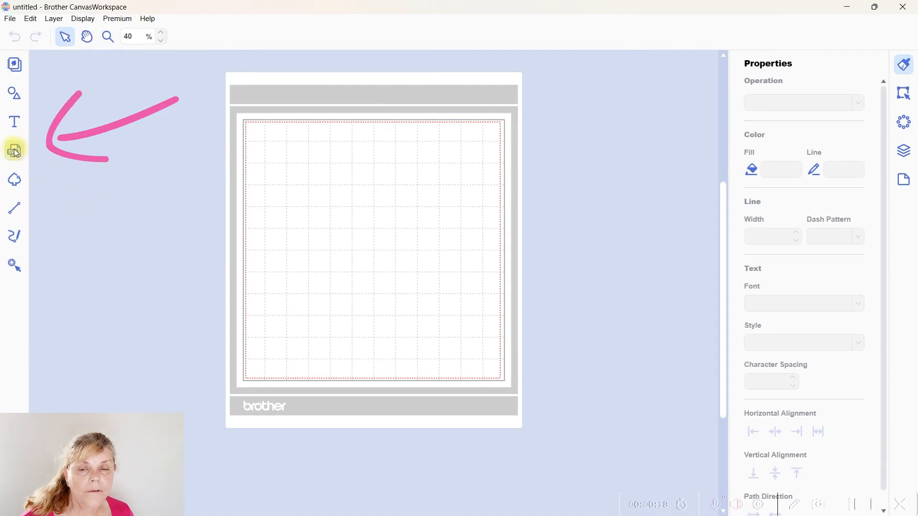
click(13, 149)
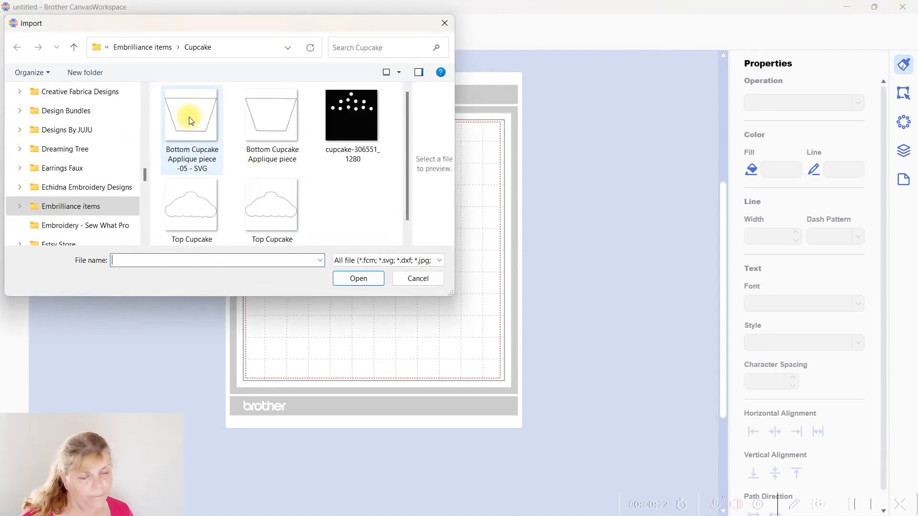
click(190, 115)
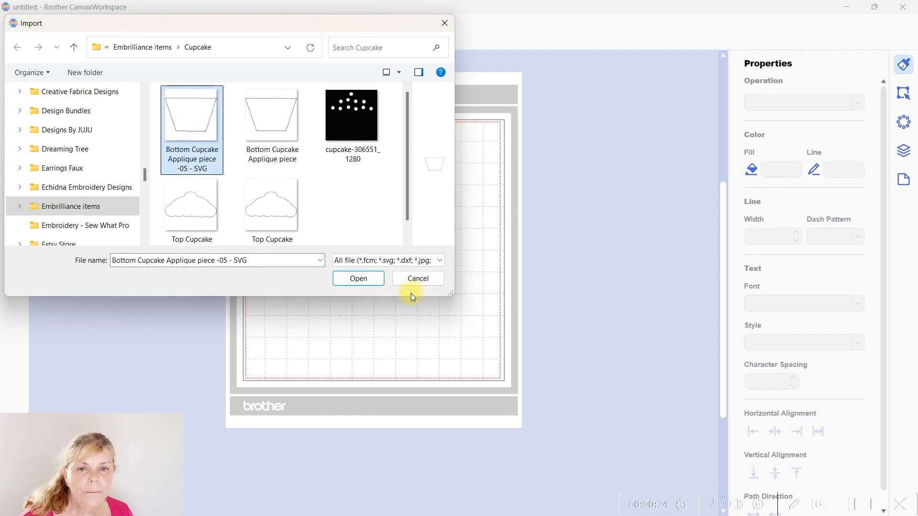
click(357, 278)
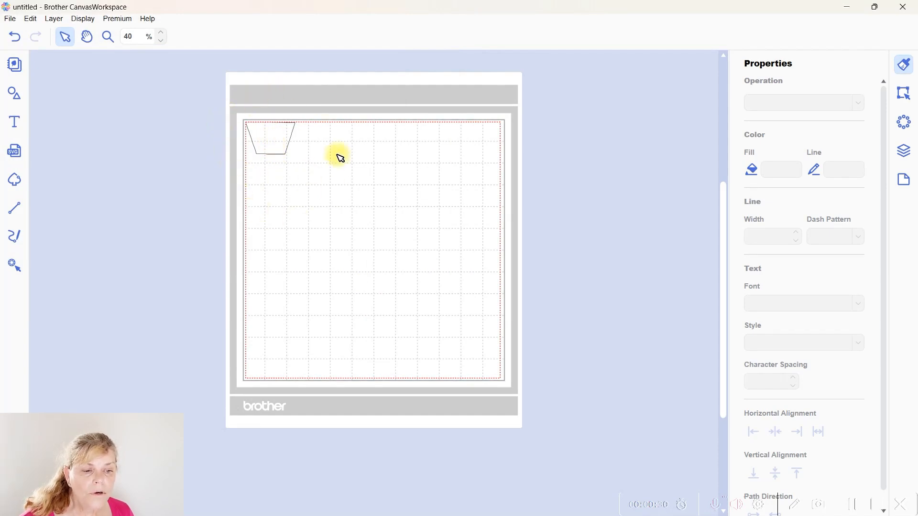
mouse_move(254, 100)
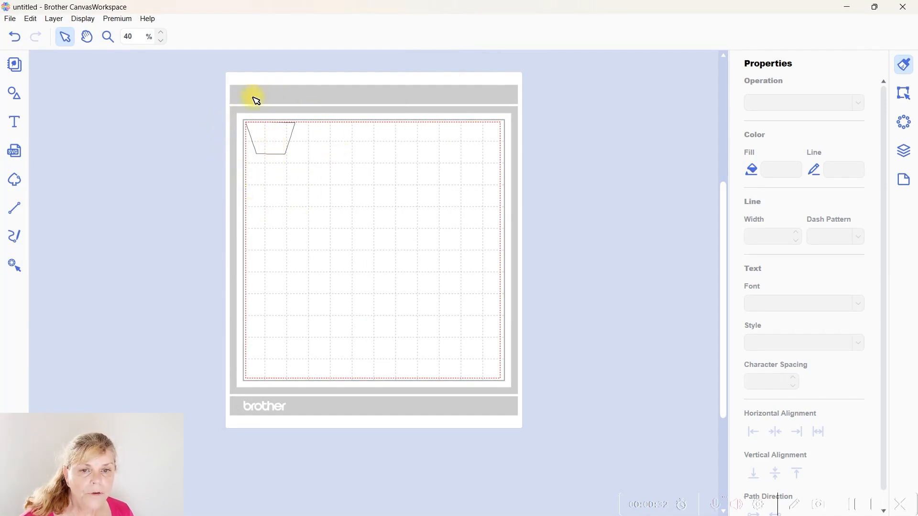
mouse_move(241, 111)
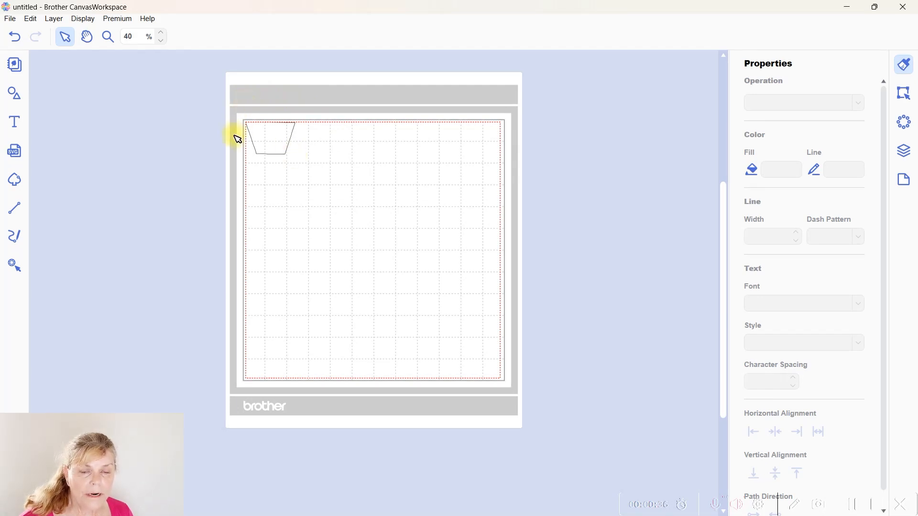
click(271, 140)
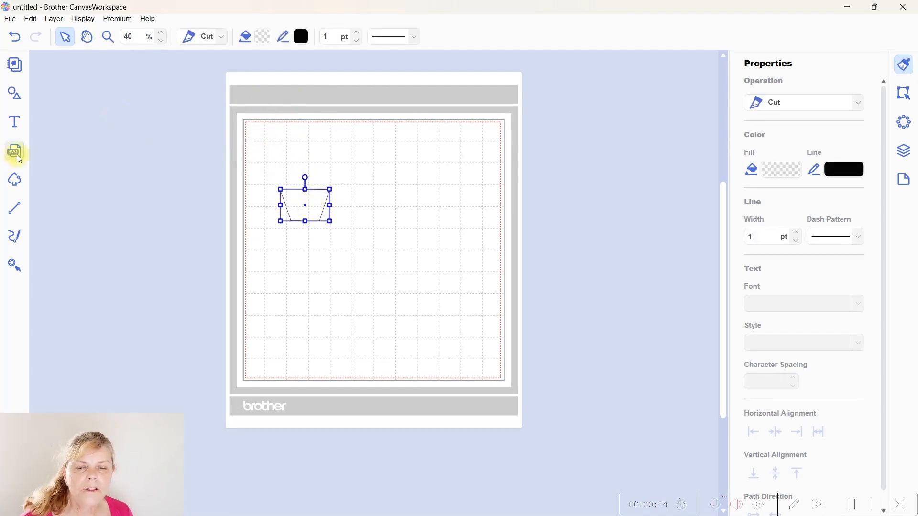
Import 'Top Cupcake Applique piece -05 - SVG' and place it upper right, base at upper left
click(14, 152)
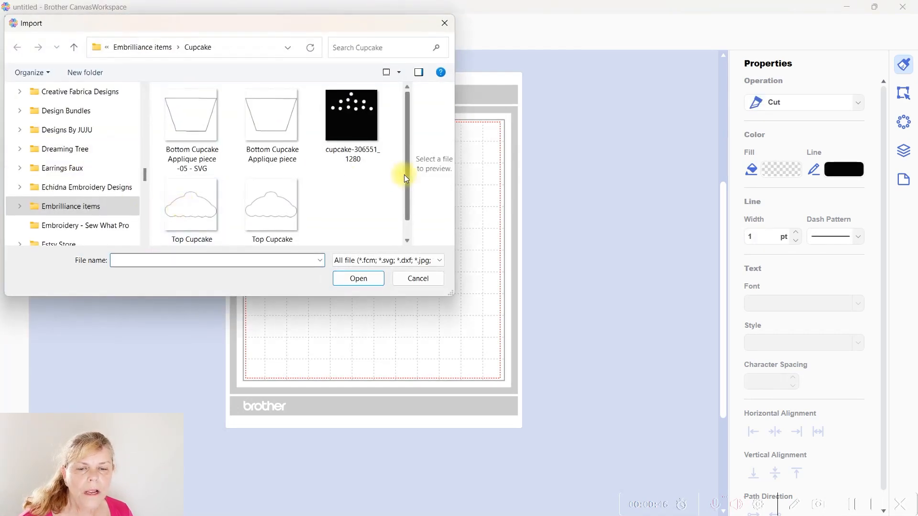
scroll(down, 3)
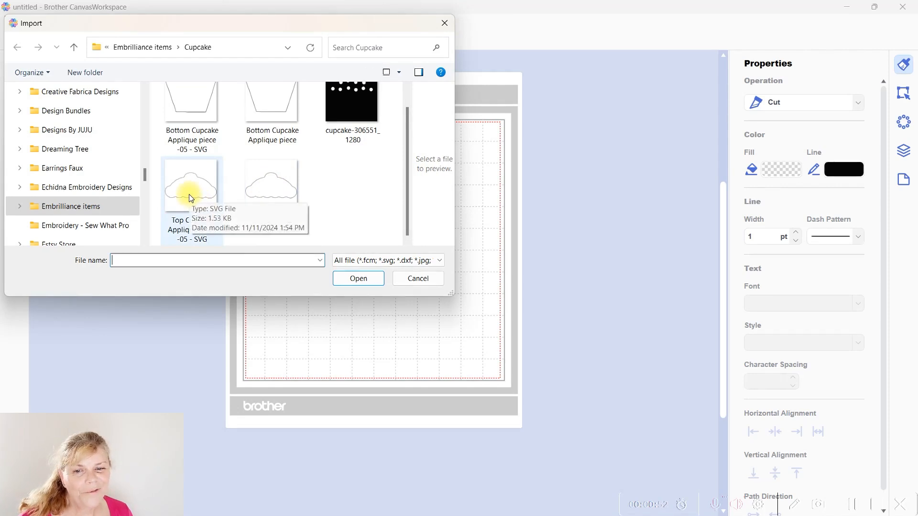
click(358, 278)
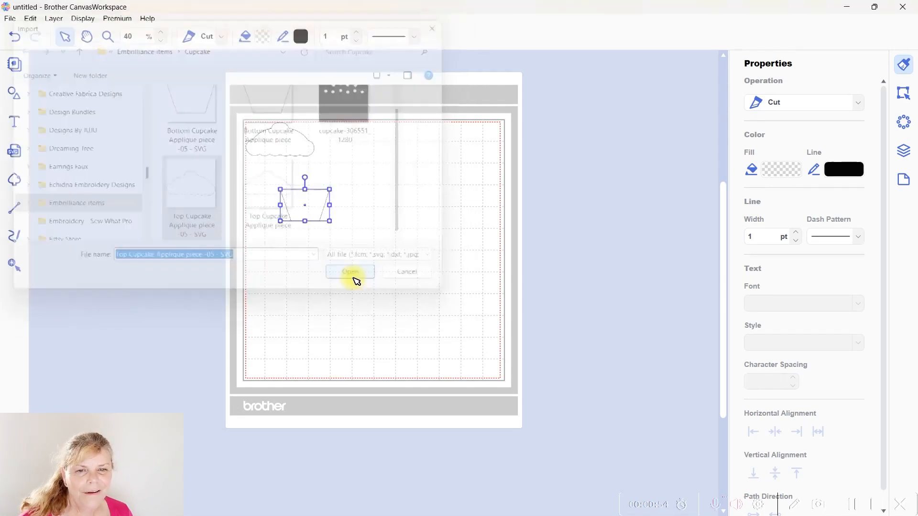
click(350, 271)
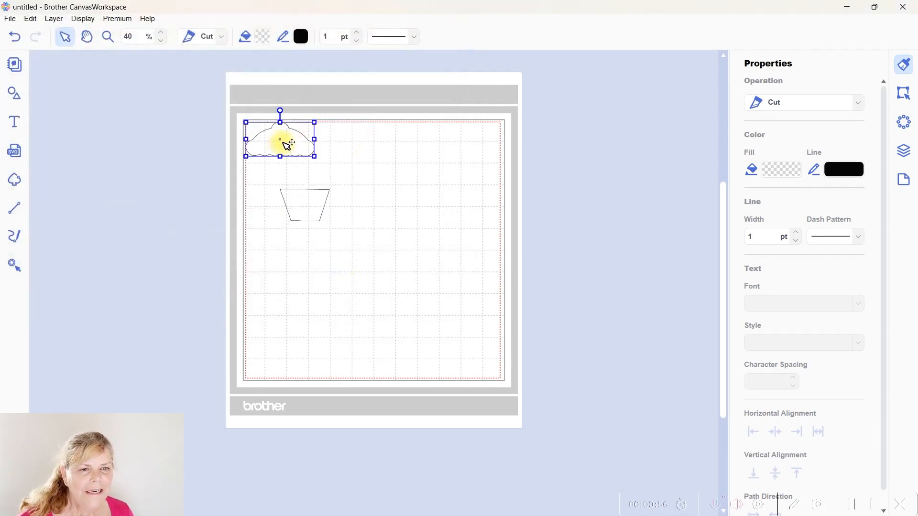
drag(280, 140, 453, 146)
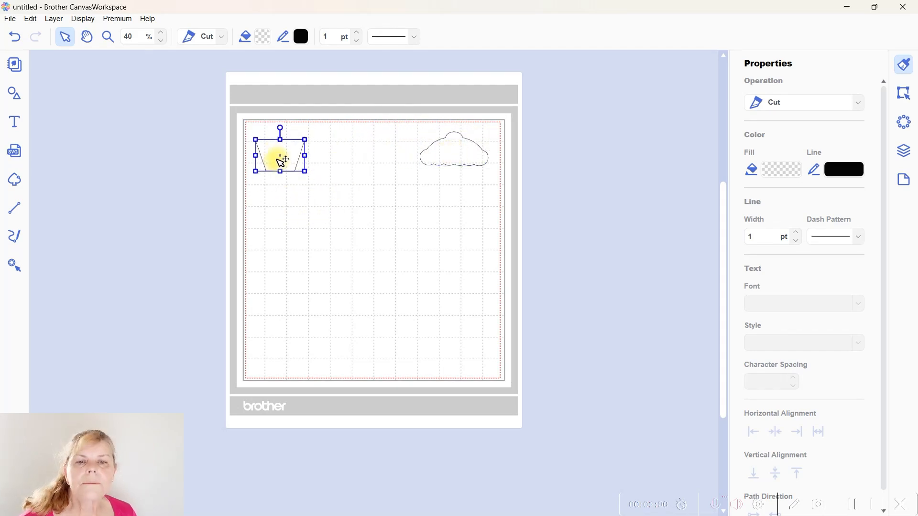
click(443, 283)
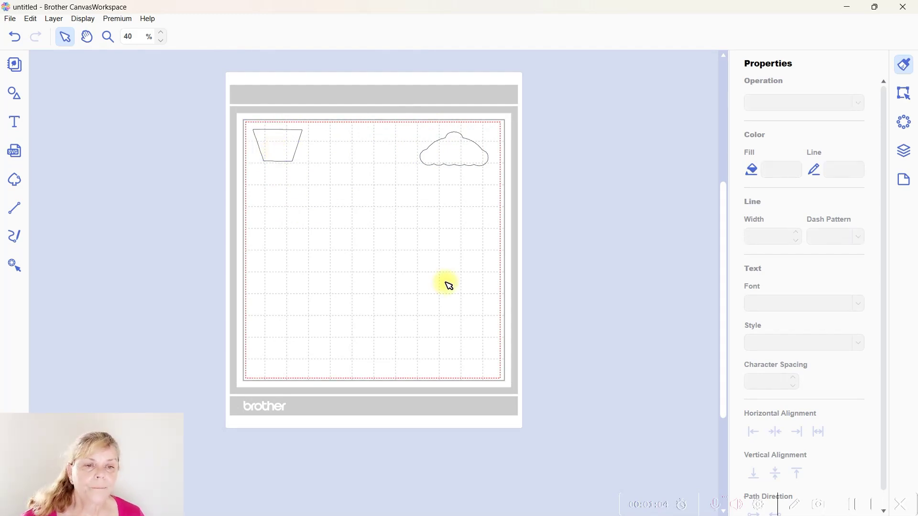
mouse_move(469, 208)
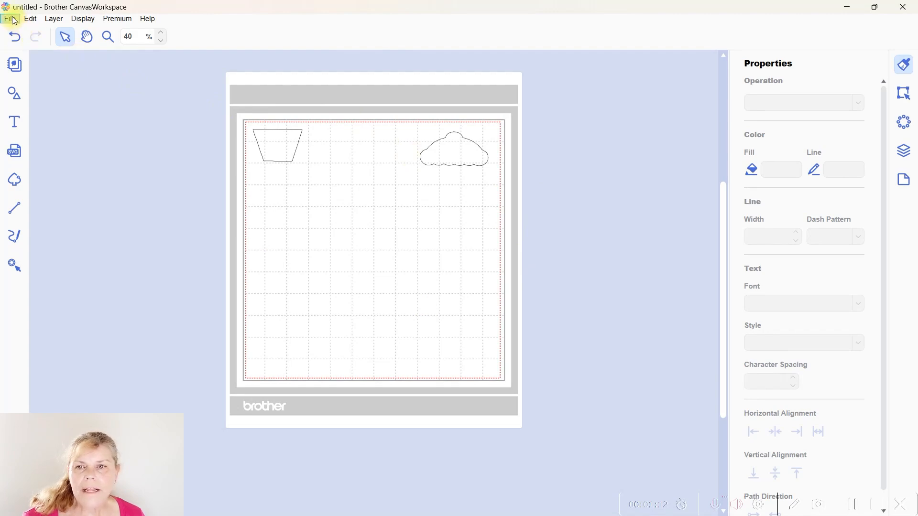
Transfer both cupcake pieces as an FCM file to the cutter via the Internet and acknowledge completion
click(8, 18)
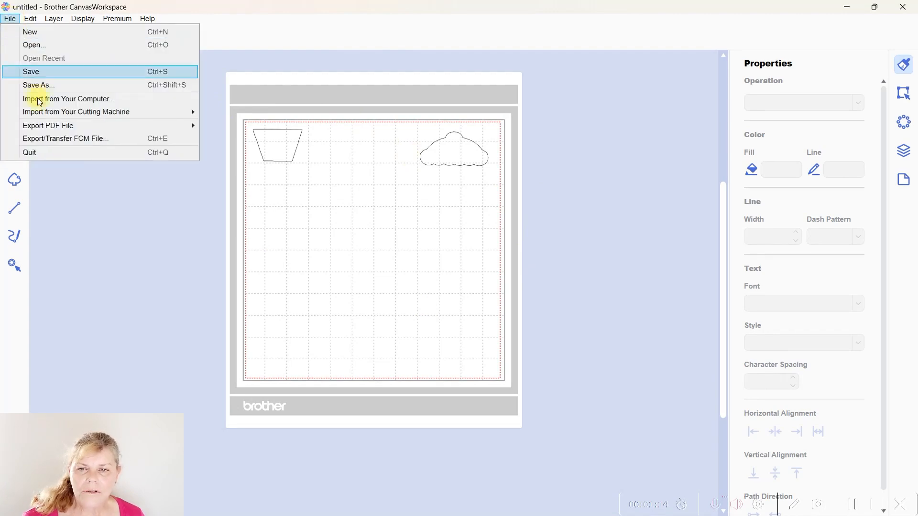
mouse_move(88, 143)
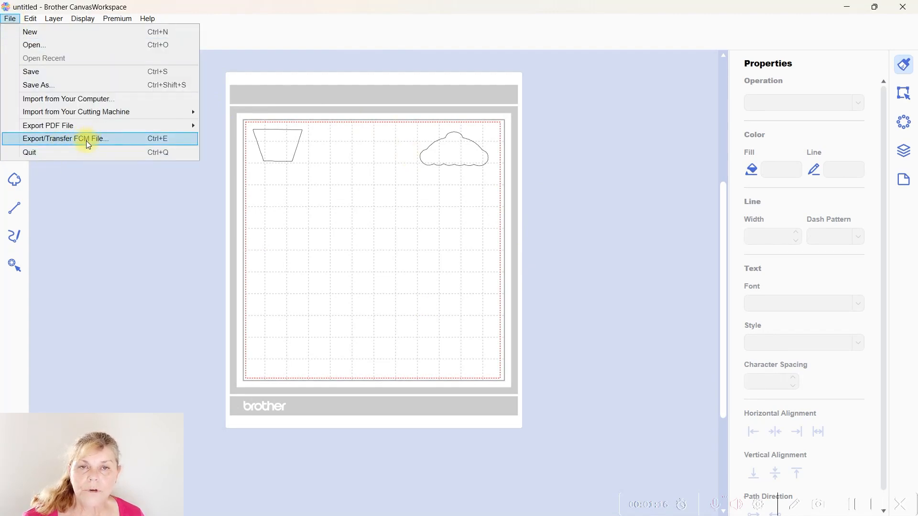
click(62, 139)
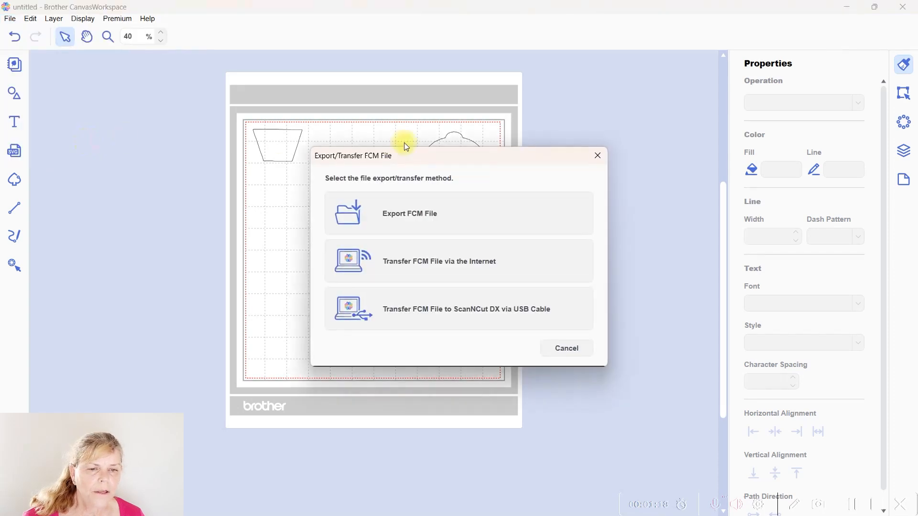
mouse_move(431, 270)
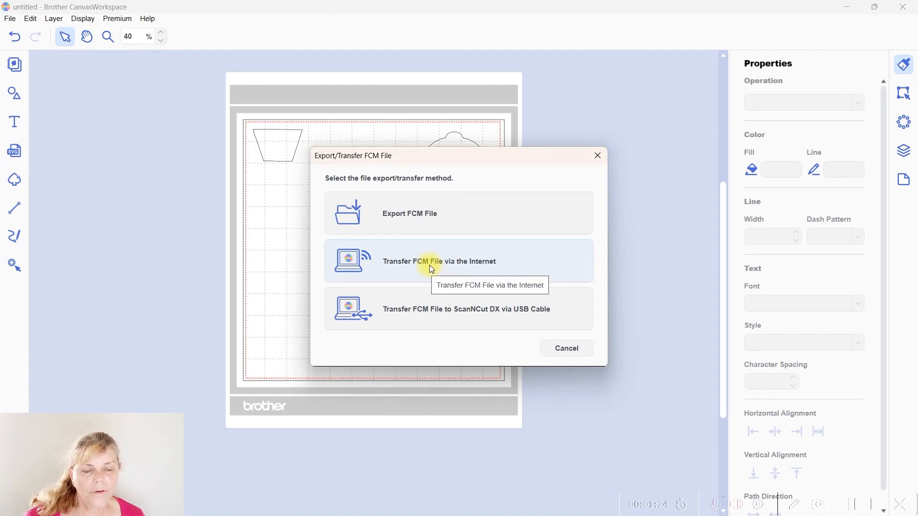
click(430, 266)
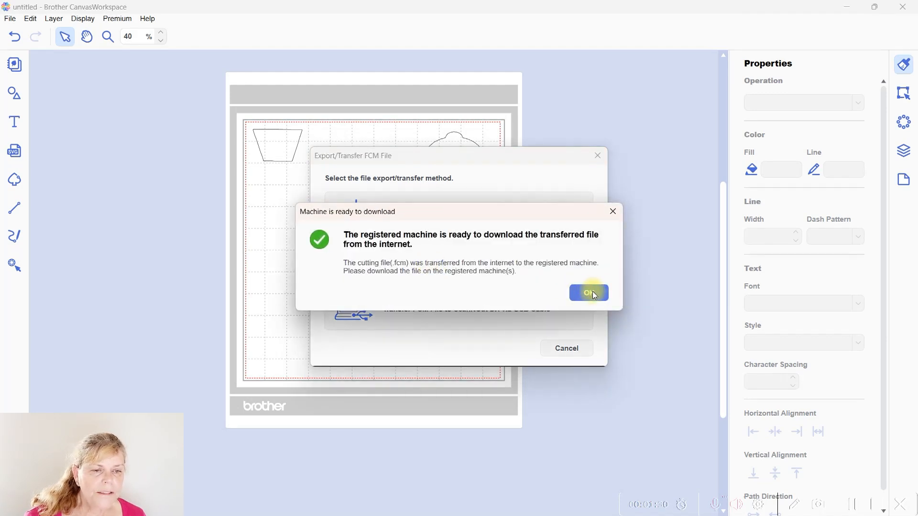
click(585, 293)
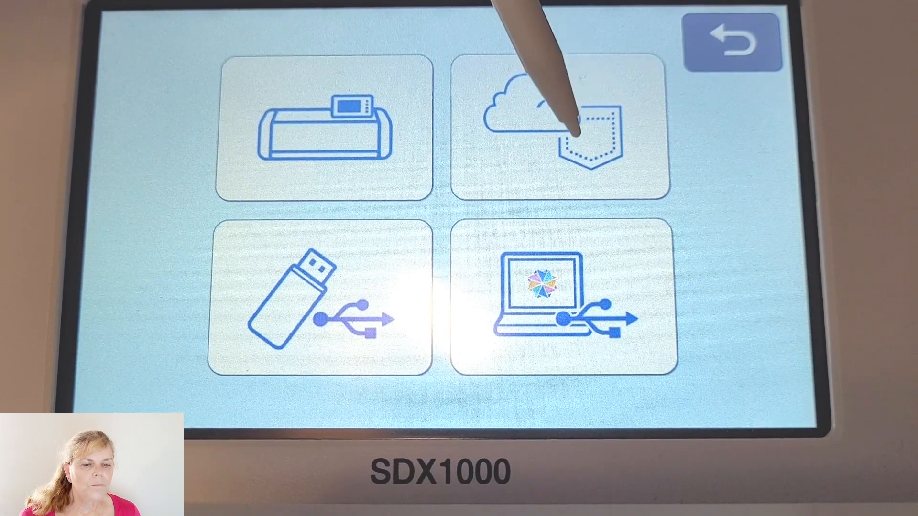
Retrieve the cupcake cut pattern sent from CanvasWorkspace onto the SDX1000 mat preview
click(569, 129)
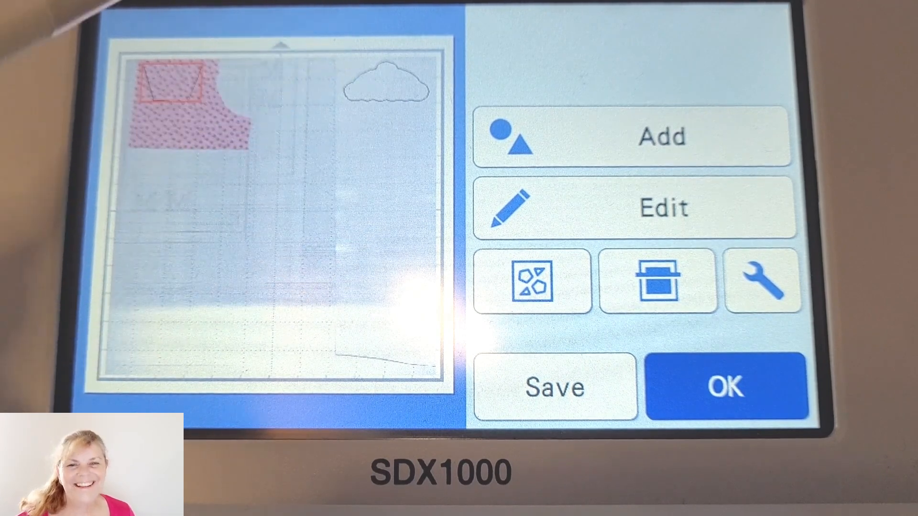
click(384, 86)
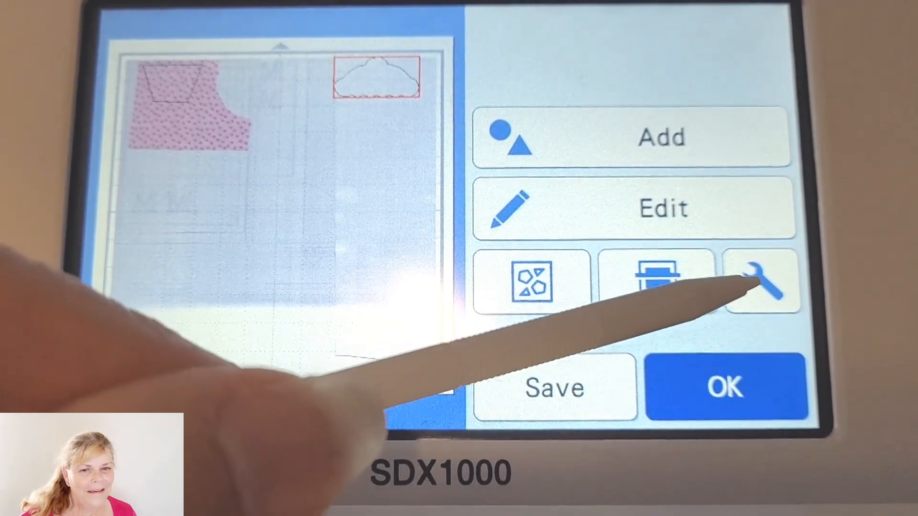
click(760, 278)
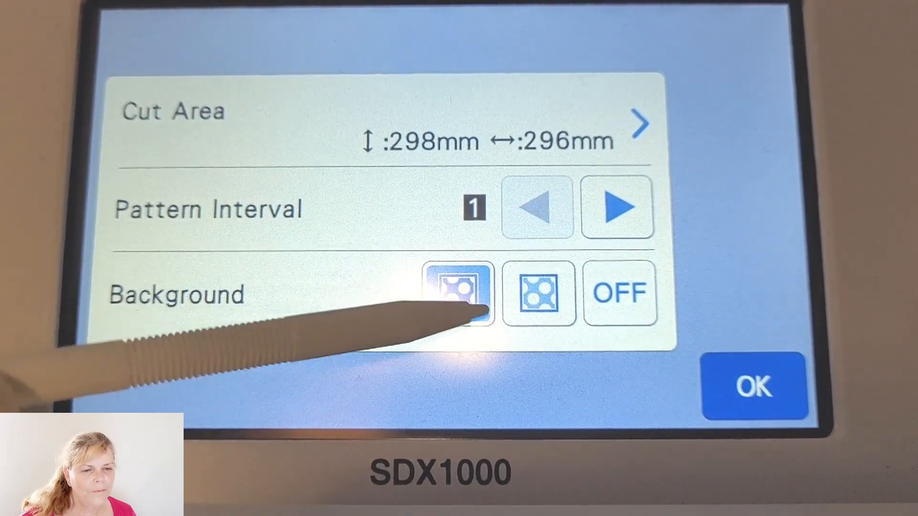
click(540, 295)
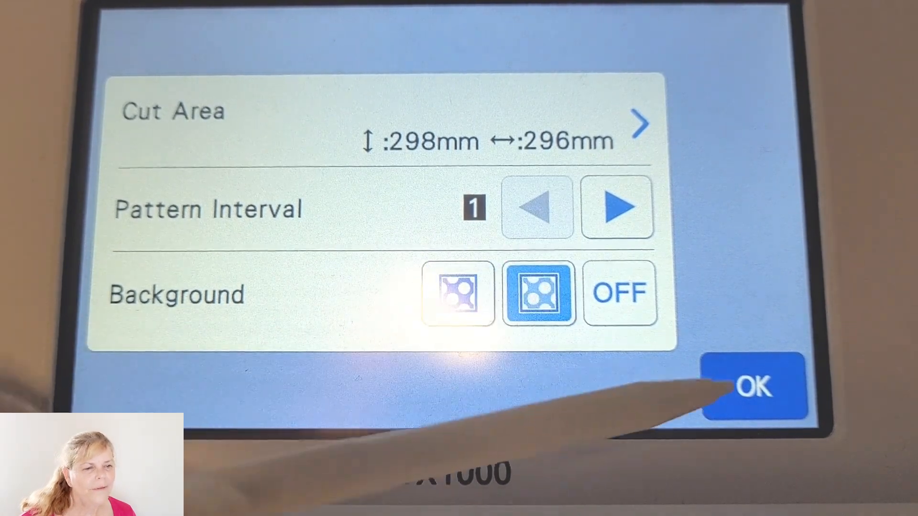
click(753, 390)
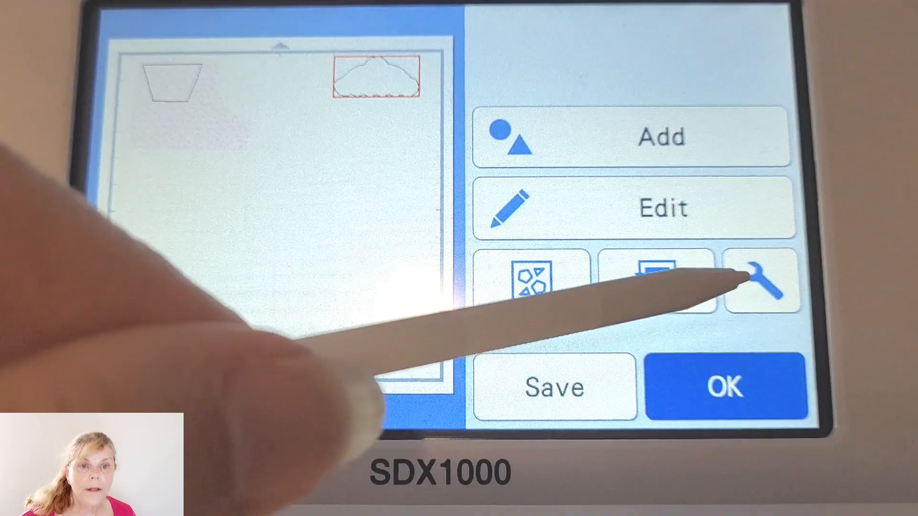
click(760, 282)
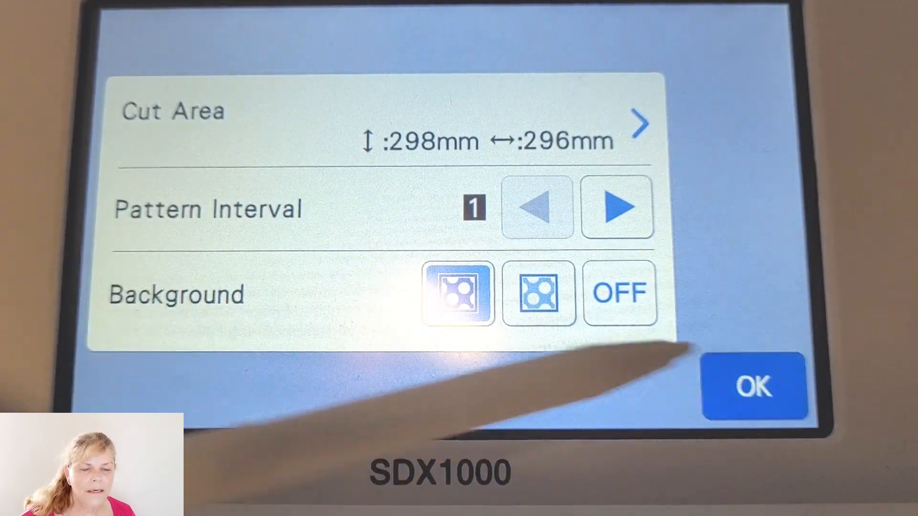
click(753, 387)
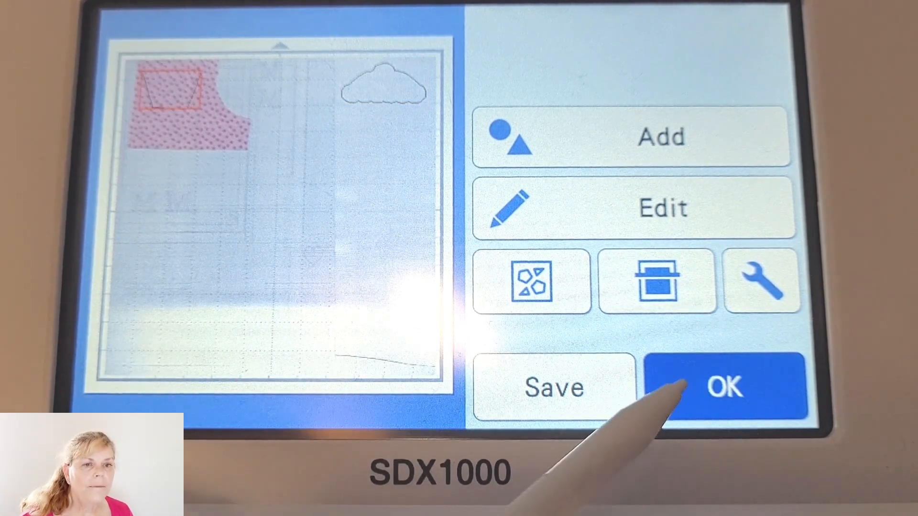
Accept the layout and cut both pieces with Cut Speed 5 and auto pressure
click(725, 388)
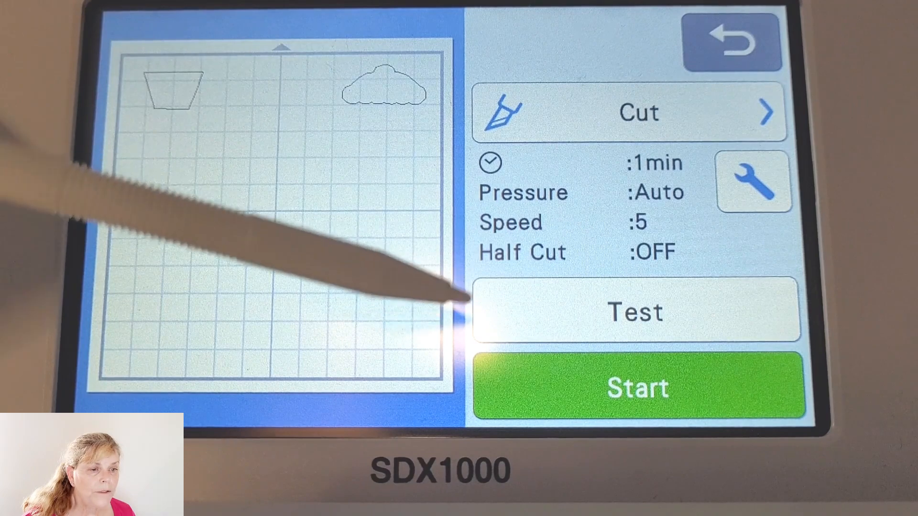
mouse_move(546, 237)
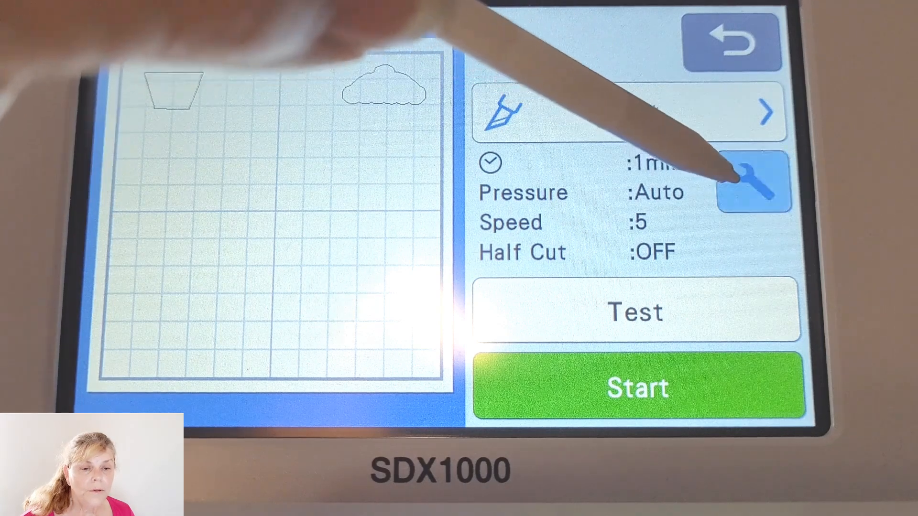
click(753, 182)
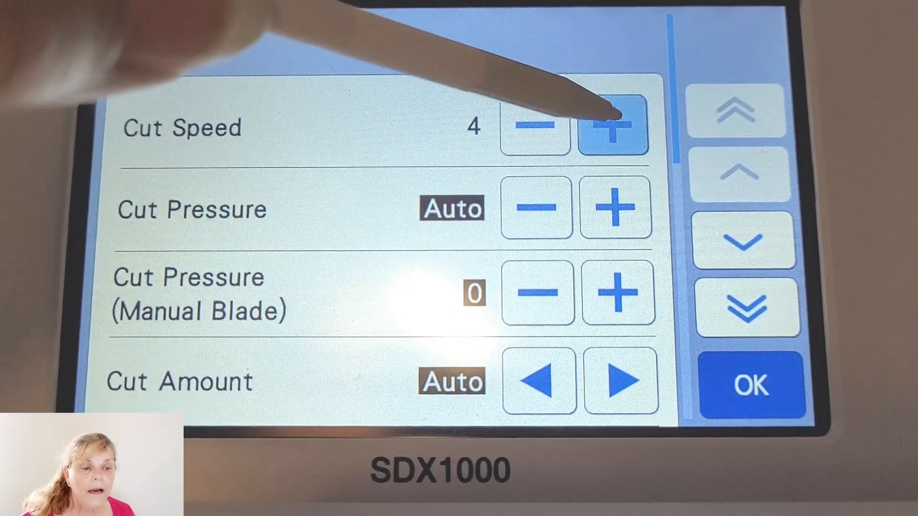
click(612, 128)
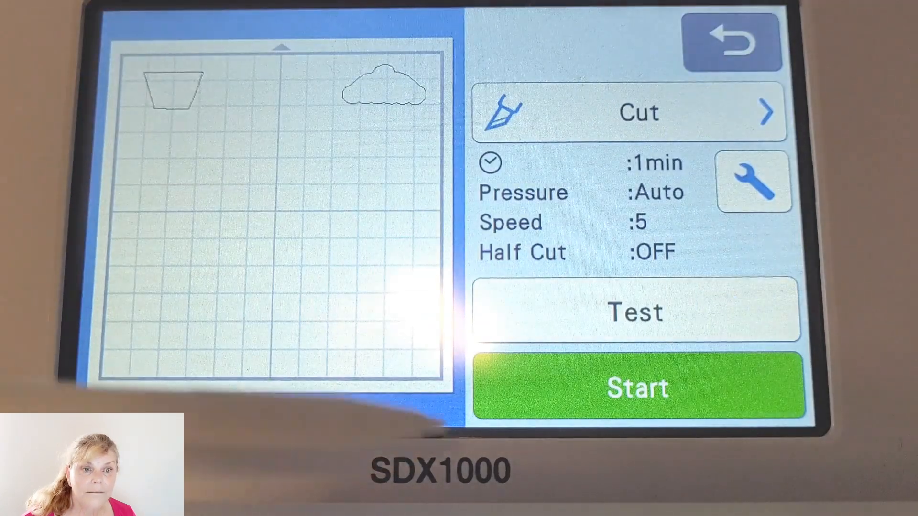
click(636, 388)
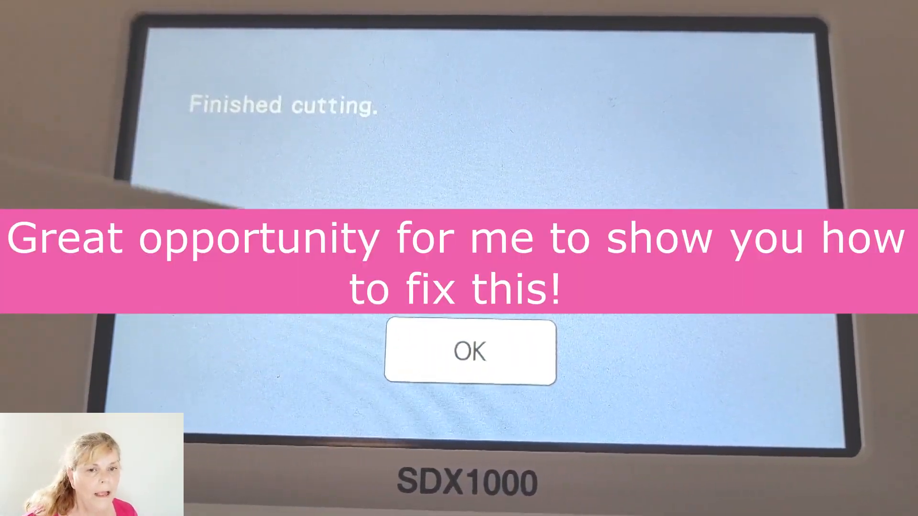
Delete the already-cut wrapper from the mat and start cutting the frosting cloud alone
click(469, 352)
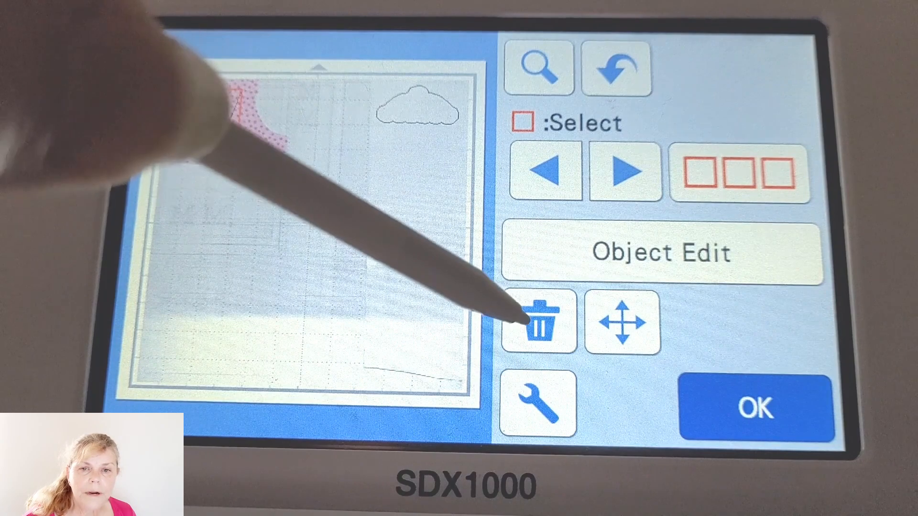
click(539, 323)
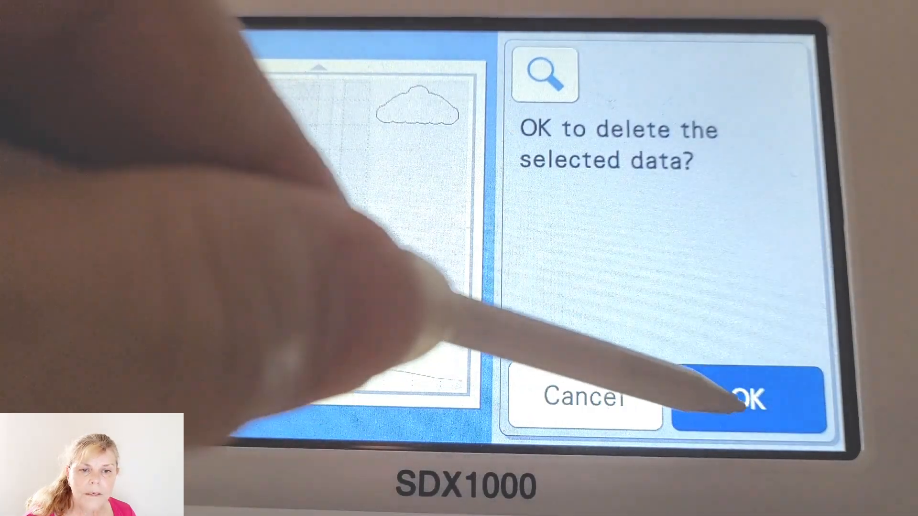
click(750, 405)
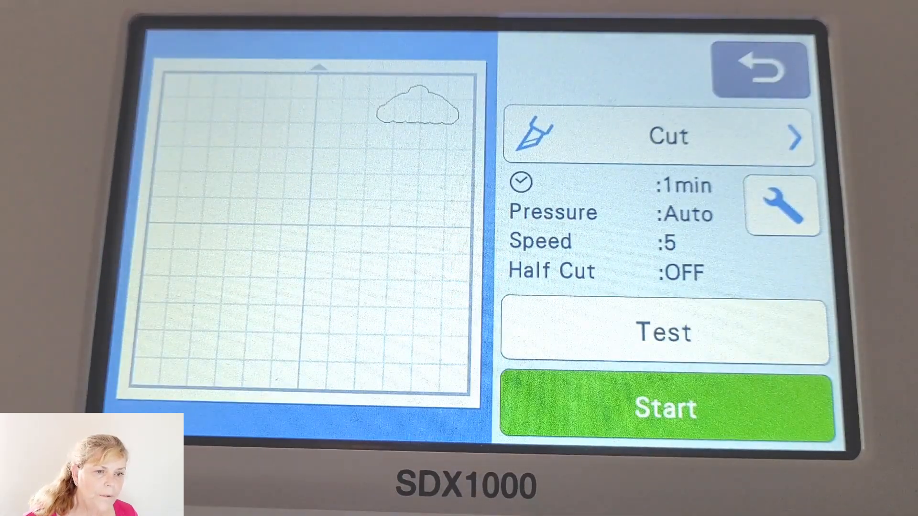
click(663, 409)
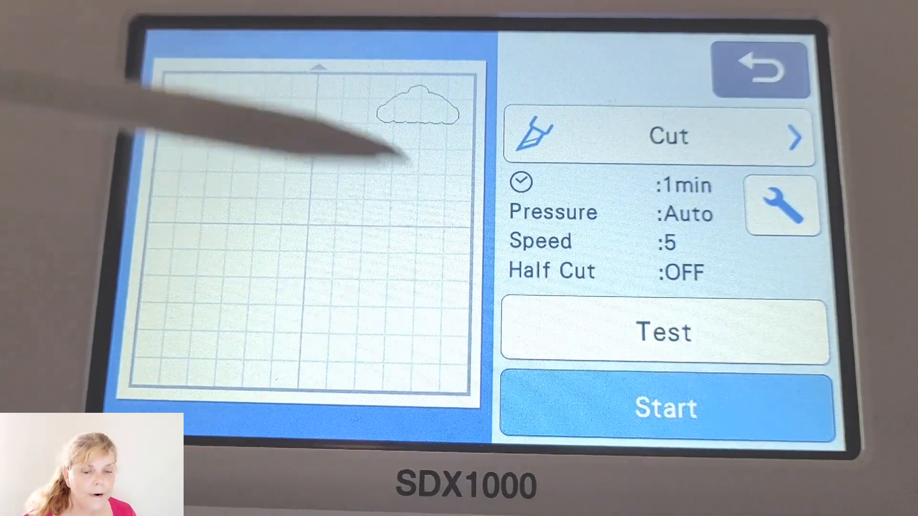
click(664, 407)
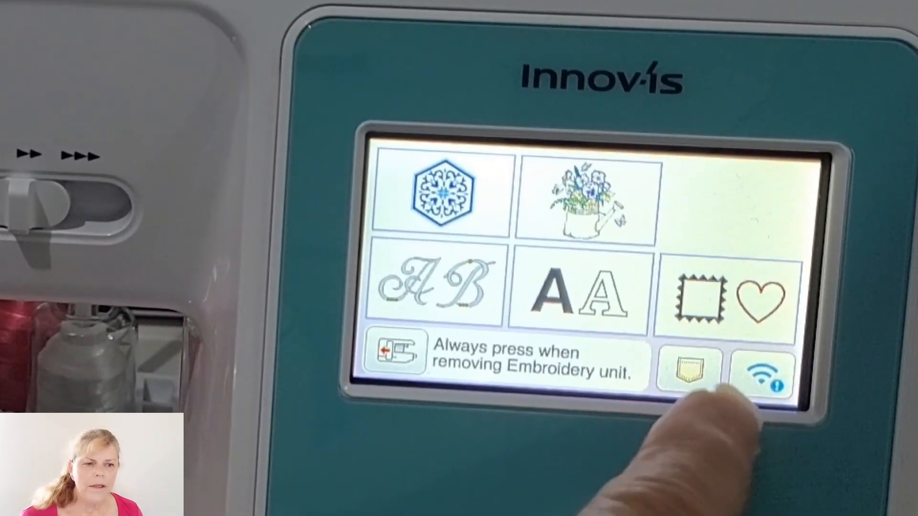
Load the Wi-Fi-received cupcake design for embroidery and begin moving it in the hoop
click(762, 378)
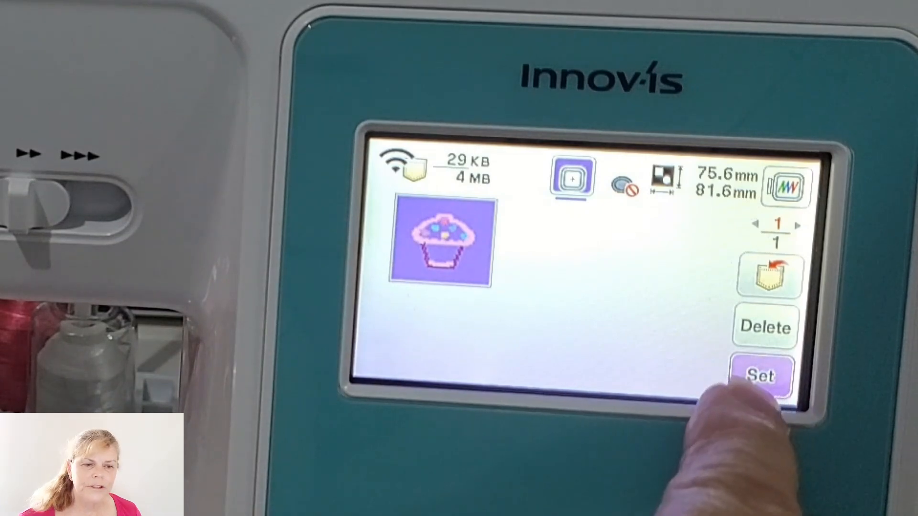
click(763, 376)
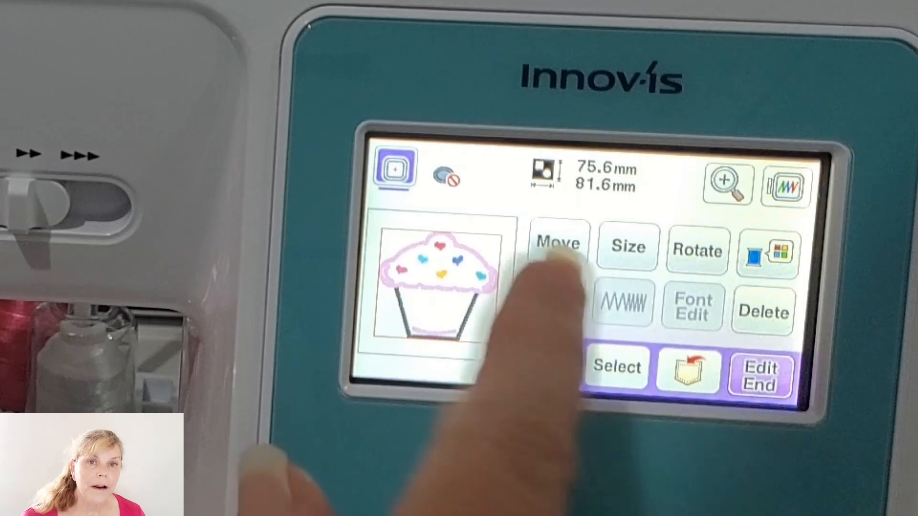
click(558, 247)
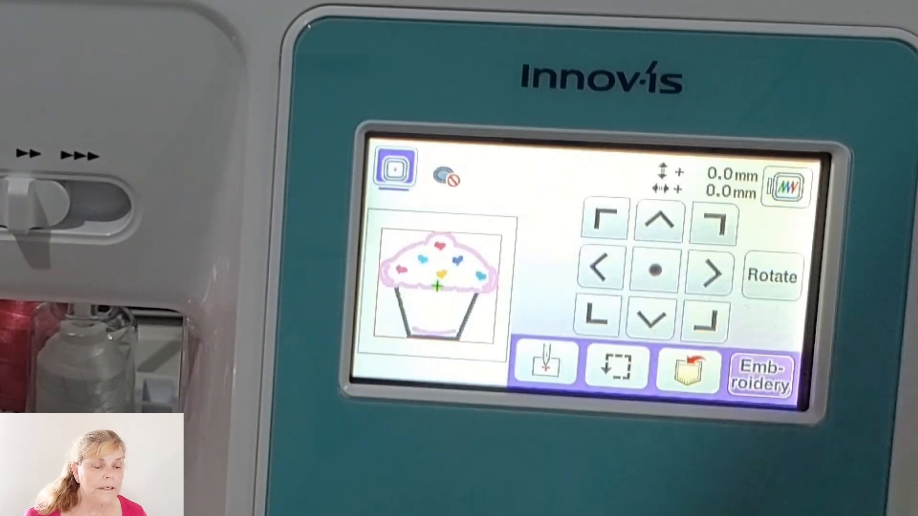